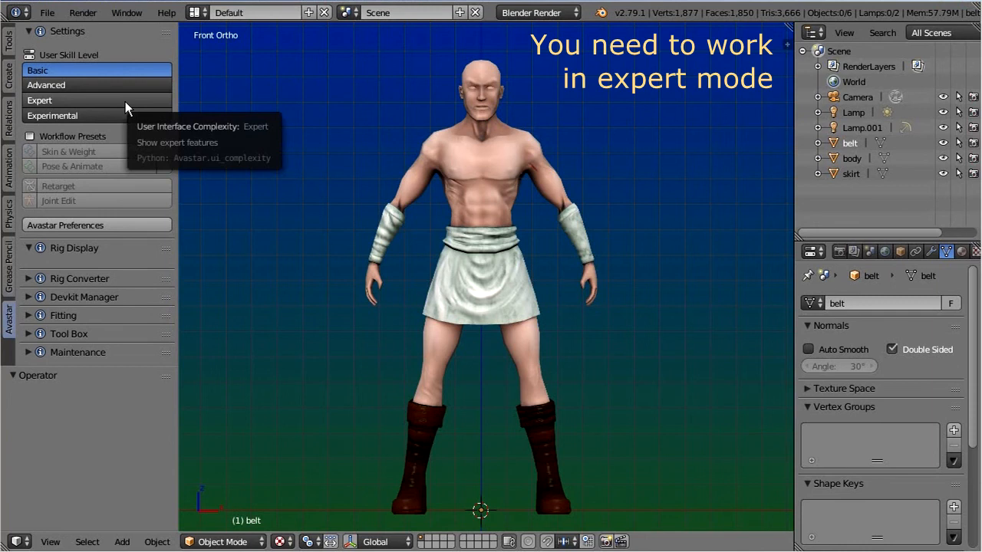
# Set the Avastar User Skill Level to Expert and browse the Add > Avastar rig presets
pyautogui.click(40, 101)
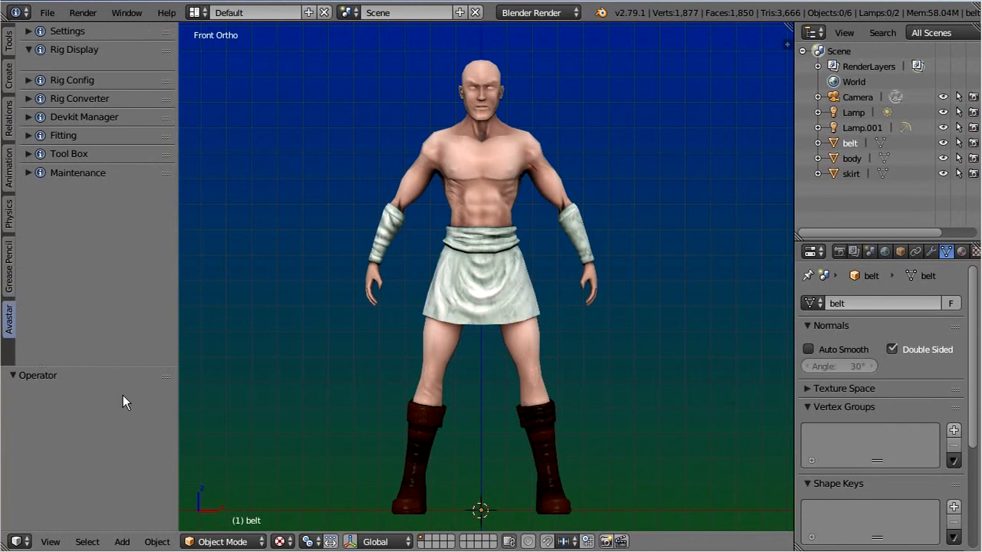
pyautogui.click(121, 542)
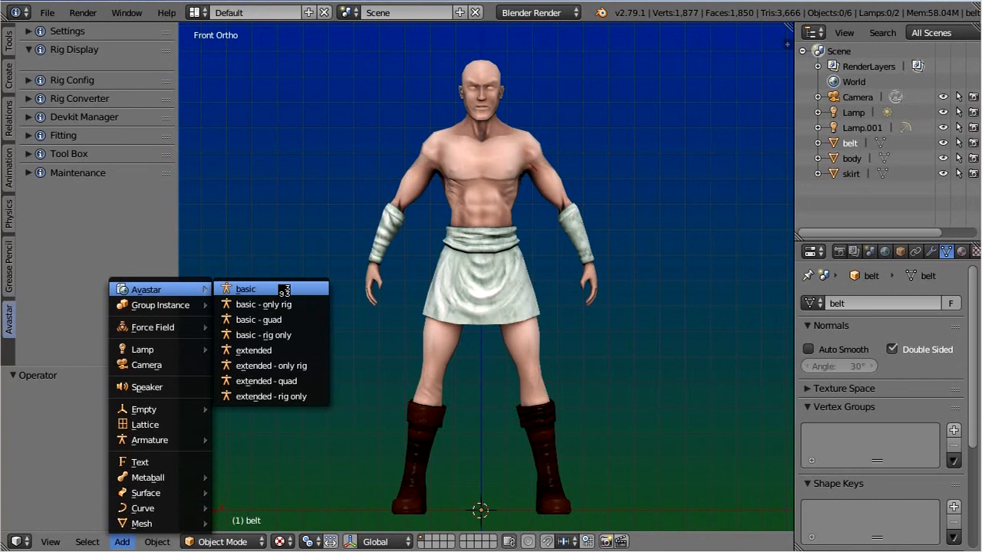
# Add a basic Avastar rig and show its Object properties for Avatar Shape IO
pyautogui.click(245, 289)
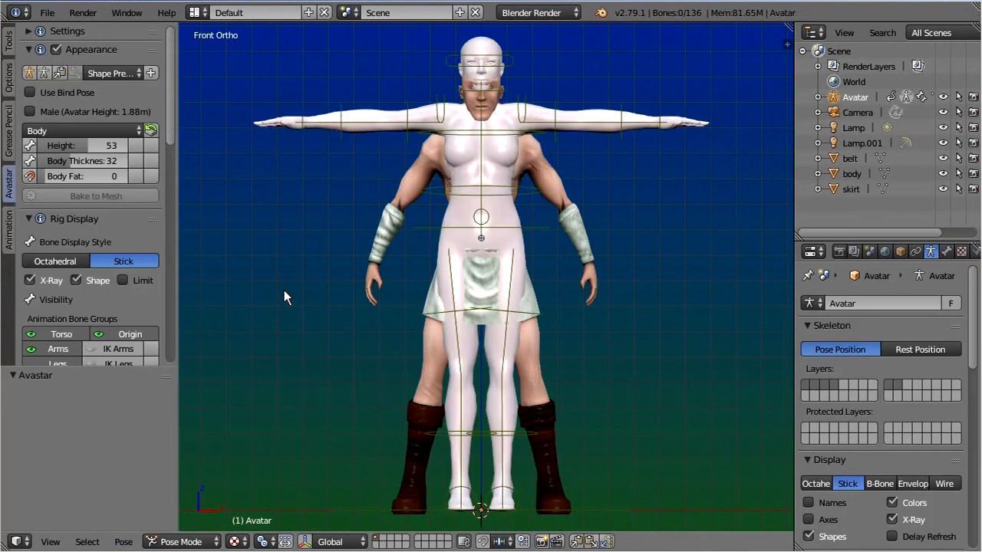
pyautogui.moveTo(892, 229)
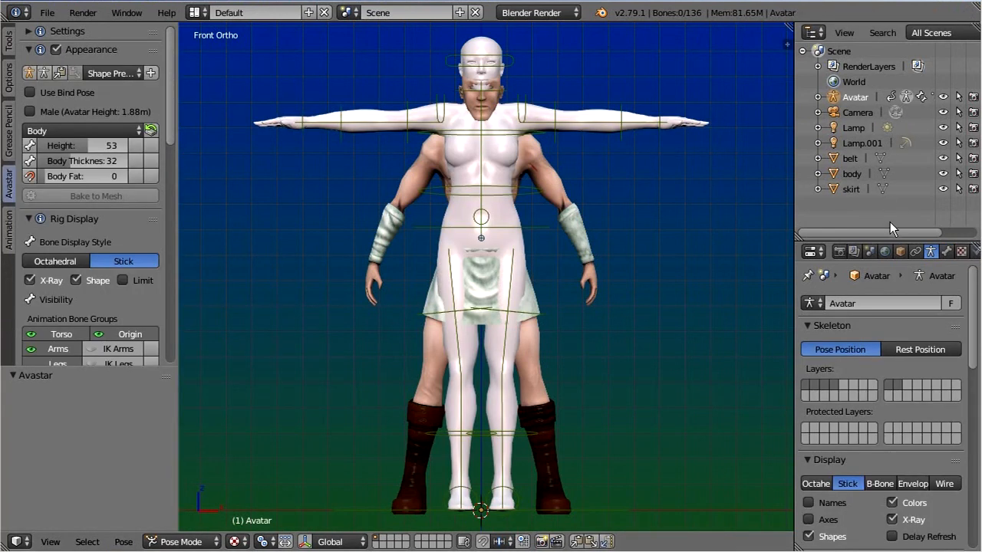
pyautogui.click(900, 251)
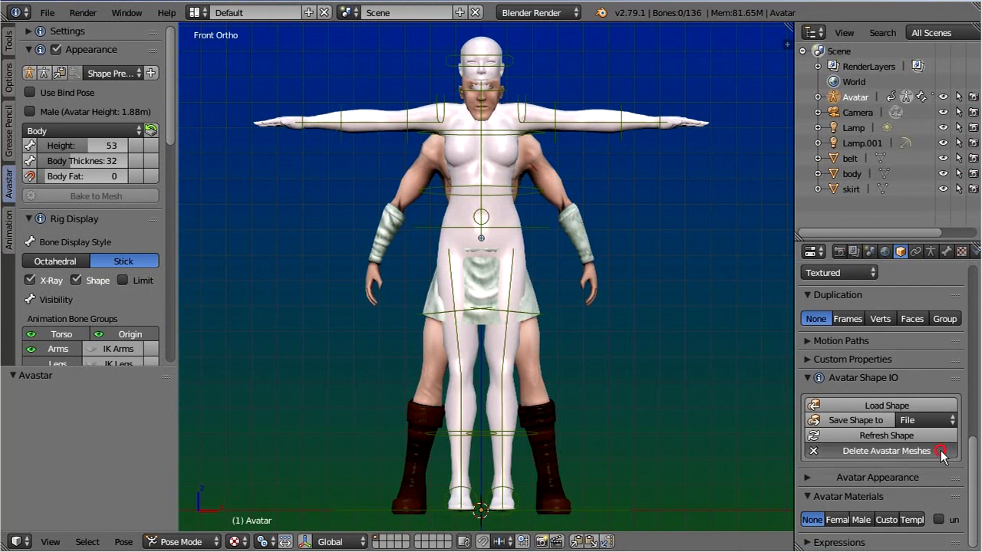
# Delete the default avatar meshes while keeping the Eyes
pyautogui.click(886, 451)
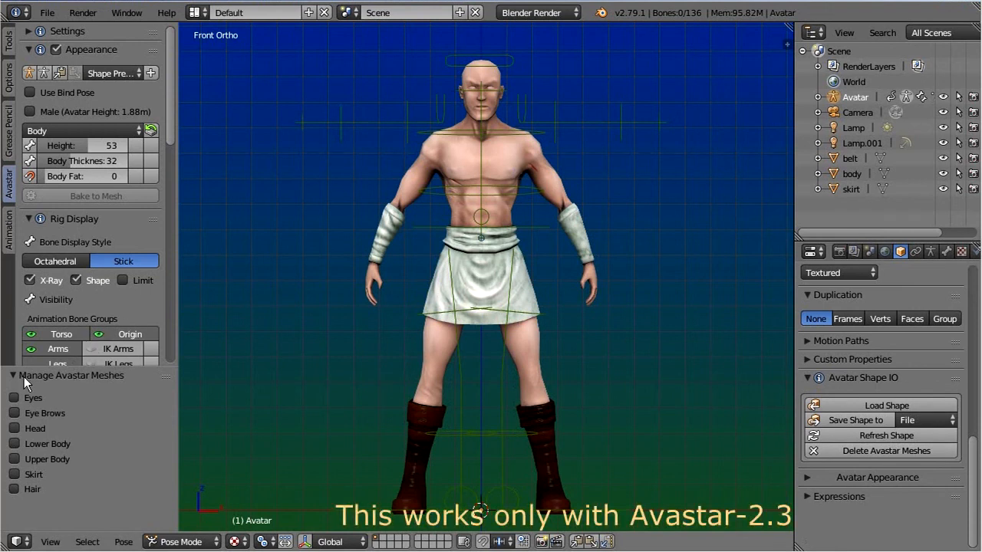
pyautogui.moveTo(40, 382)
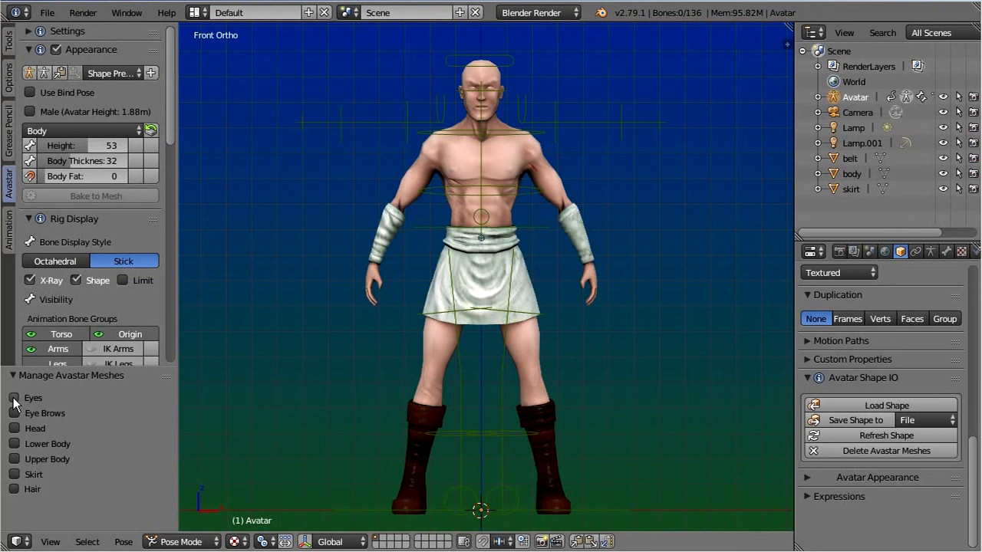
pyautogui.moveTo(13, 402)
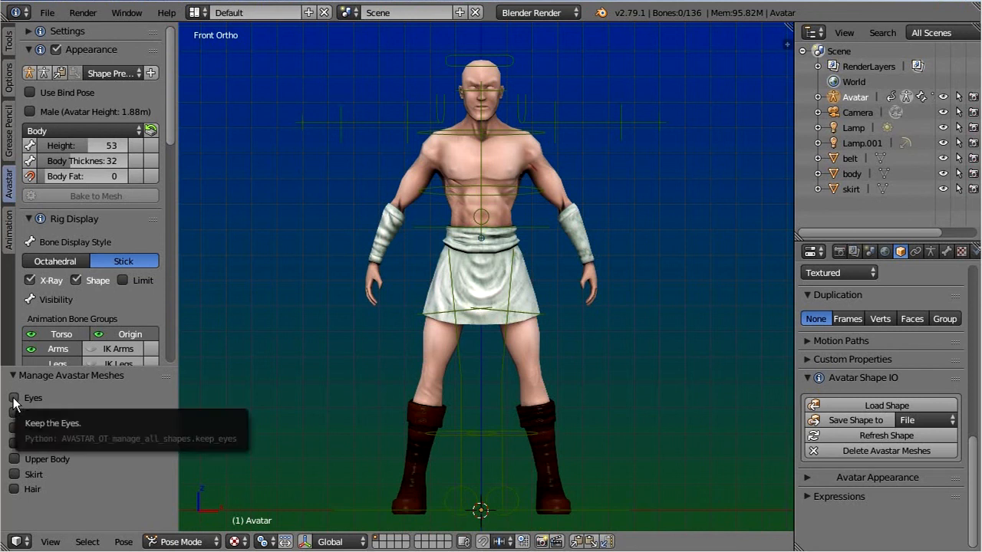
pyautogui.click(14, 397)
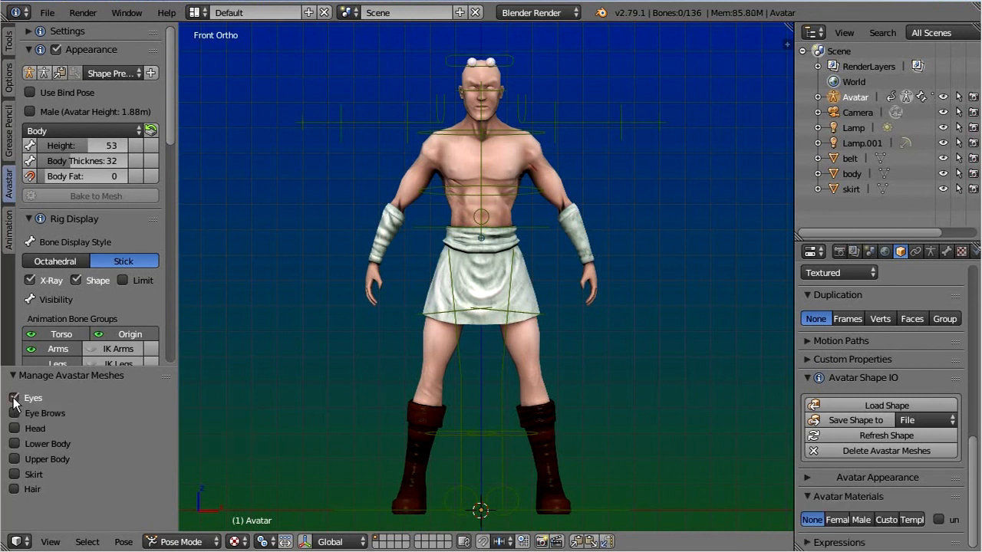
pyautogui.click(14, 398)
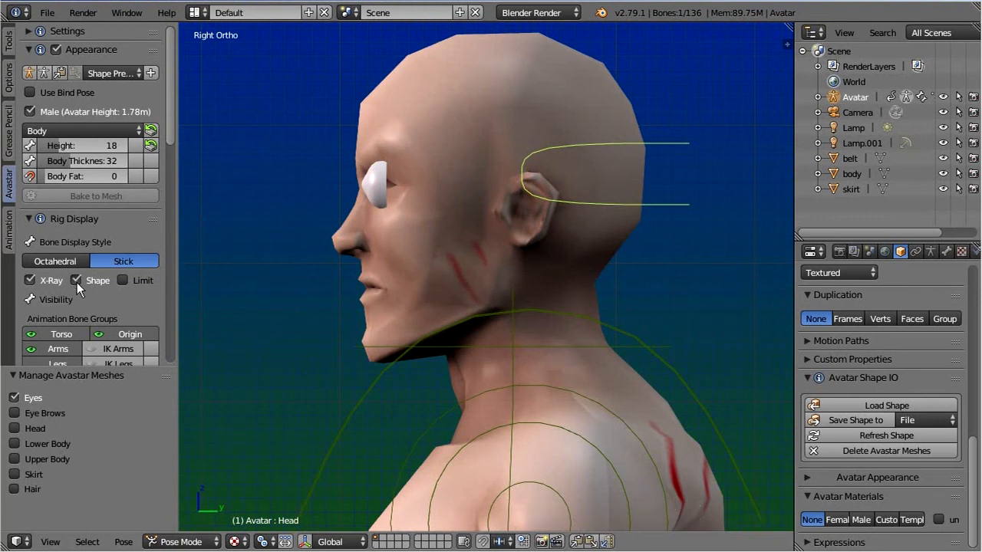
# Hide the bone shapes and rotate the Chest bone about 2.5 degrees
pyautogui.click(77, 279)
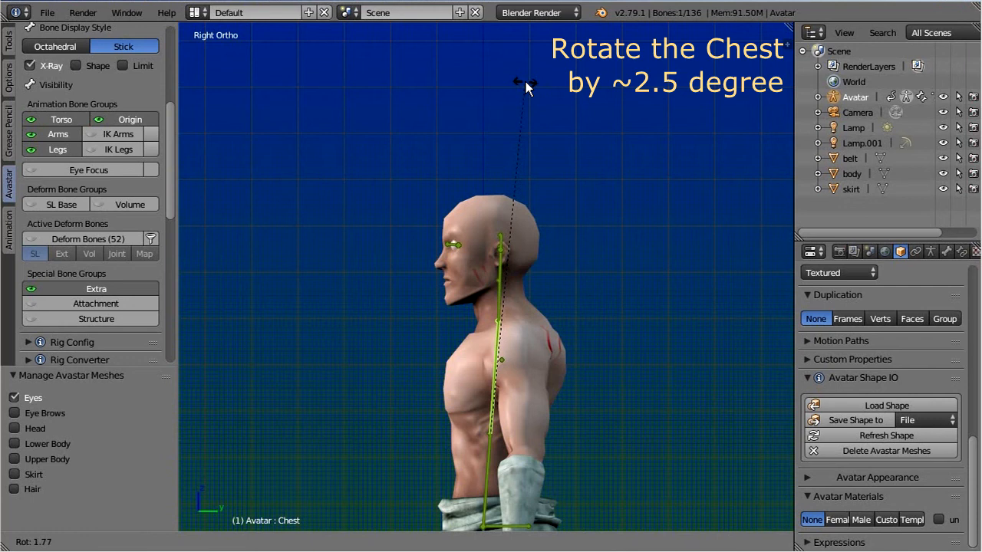
pyautogui.moveTo(521, 80); pyautogui.dragTo(533, 88)
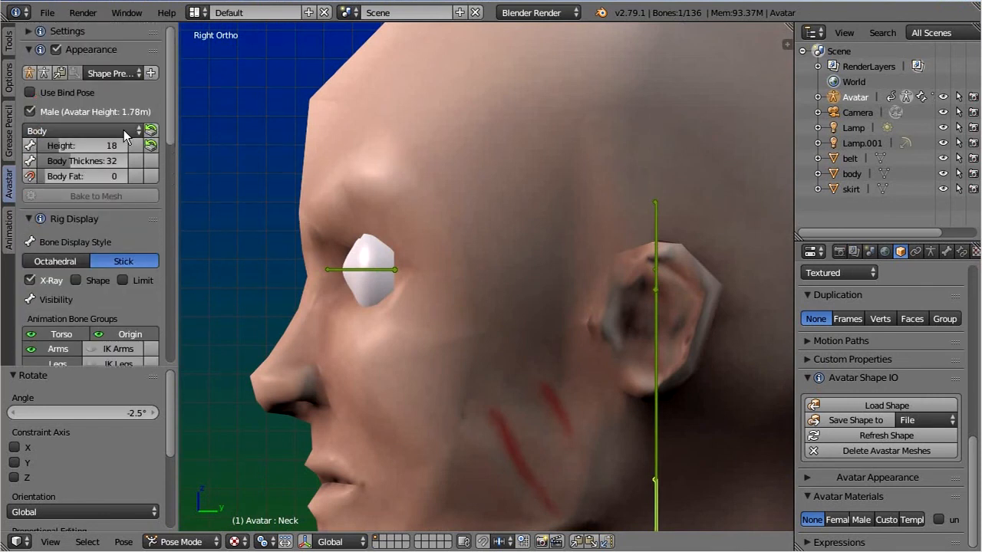
# Lower the Eyes section's Eye Depth from 50 to 24, then select the body mesh
pyautogui.click(80, 131)
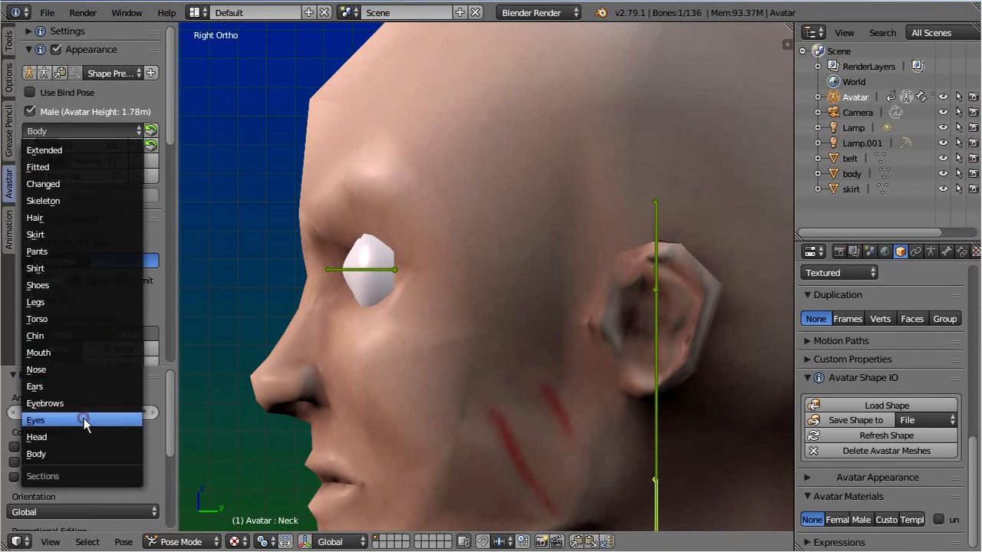
pyautogui.click(36, 420)
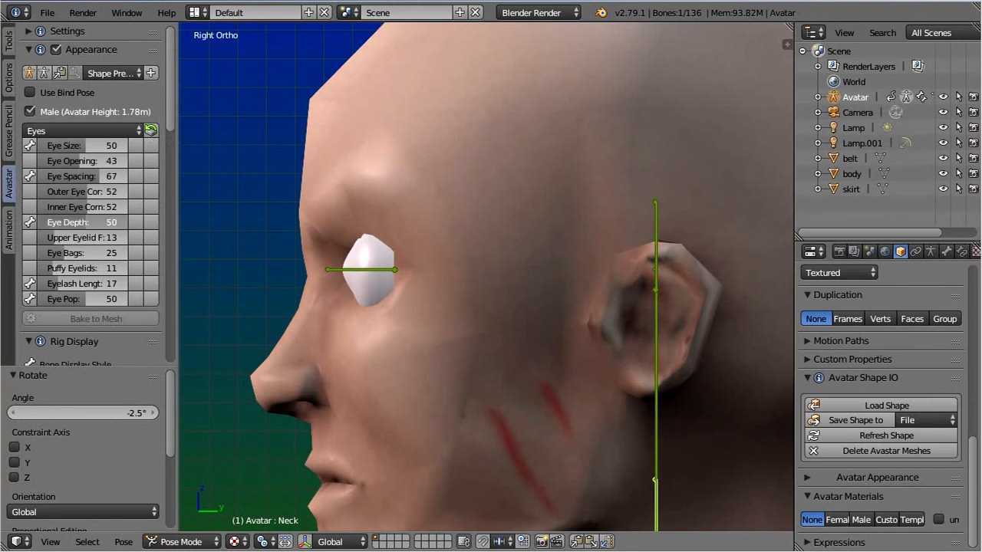
pyautogui.moveTo(111, 221); pyautogui.dragTo(69, 221)
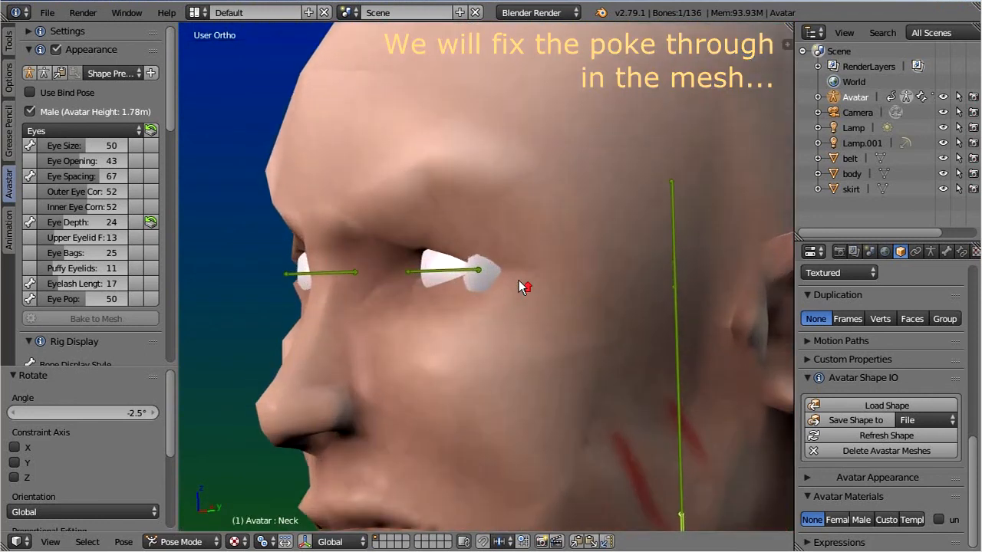
pyautogui.click(181, 542)
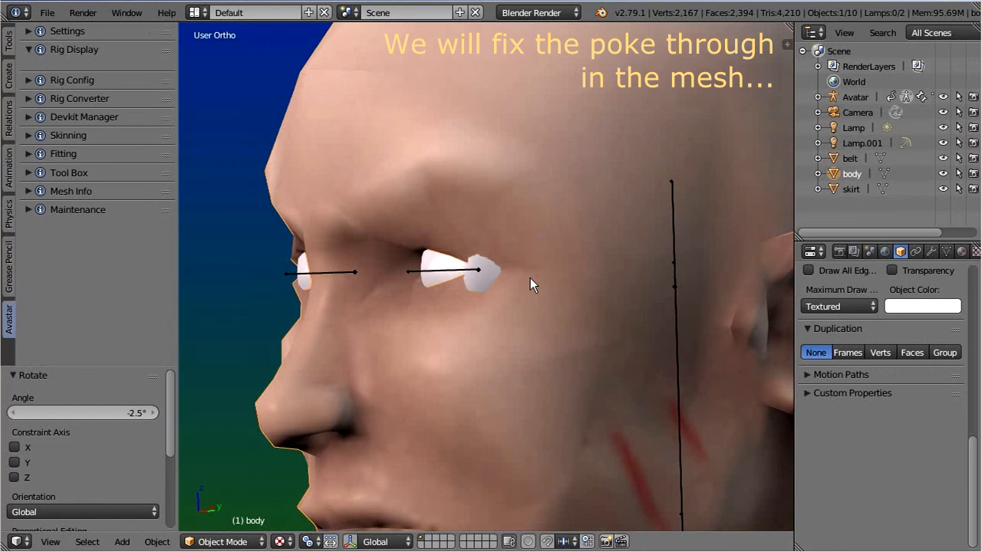
# Enter Edit Mode with Normal orientation and move eye-socket vertices over the eyes
pyautogui.click(223, 541)
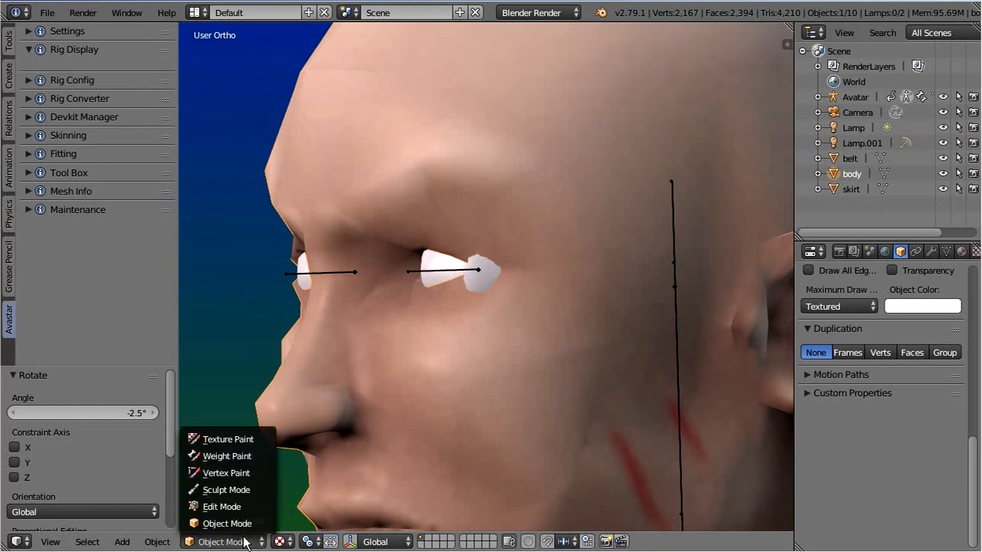
pyautogui.click(221, 506)
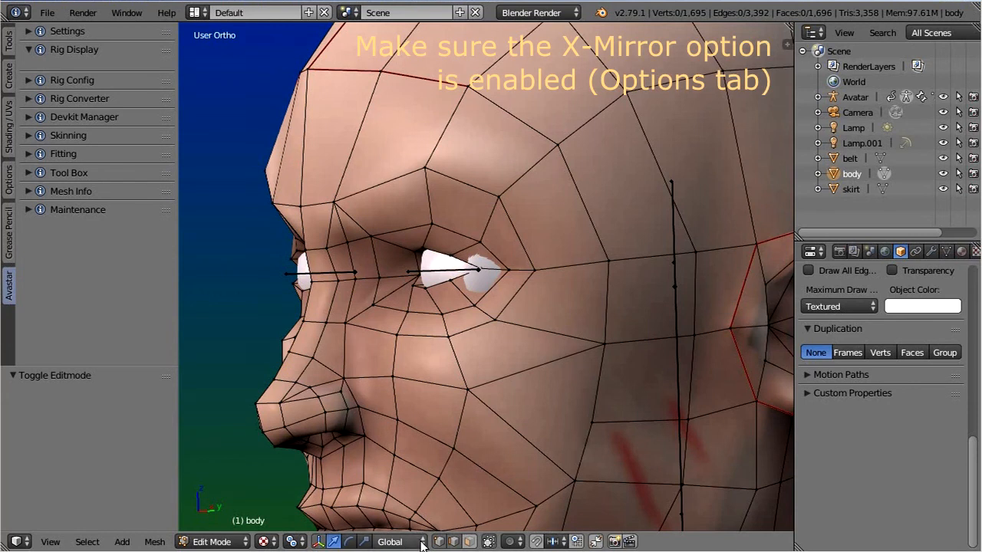
pyautogui.click(393, 541)
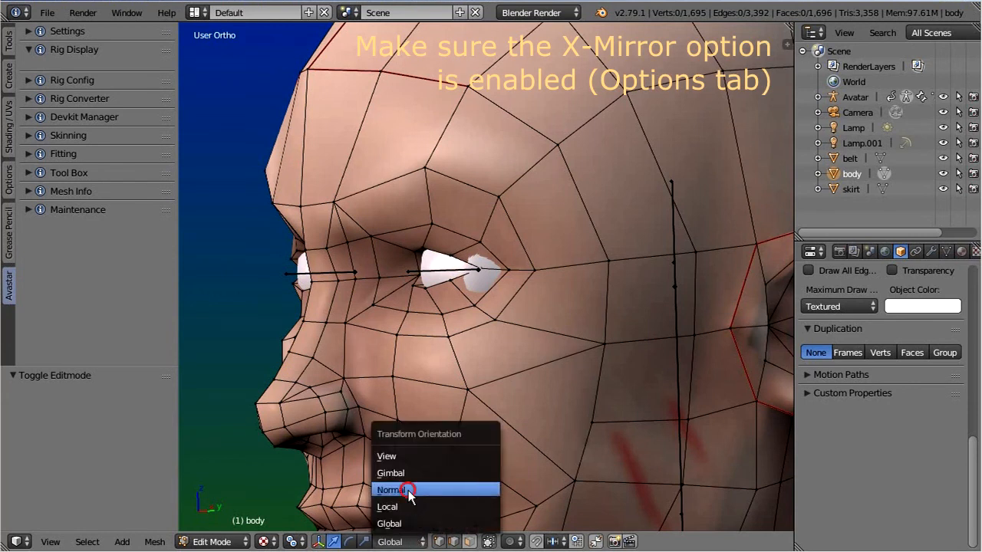
pyautogui.click(391, 490)
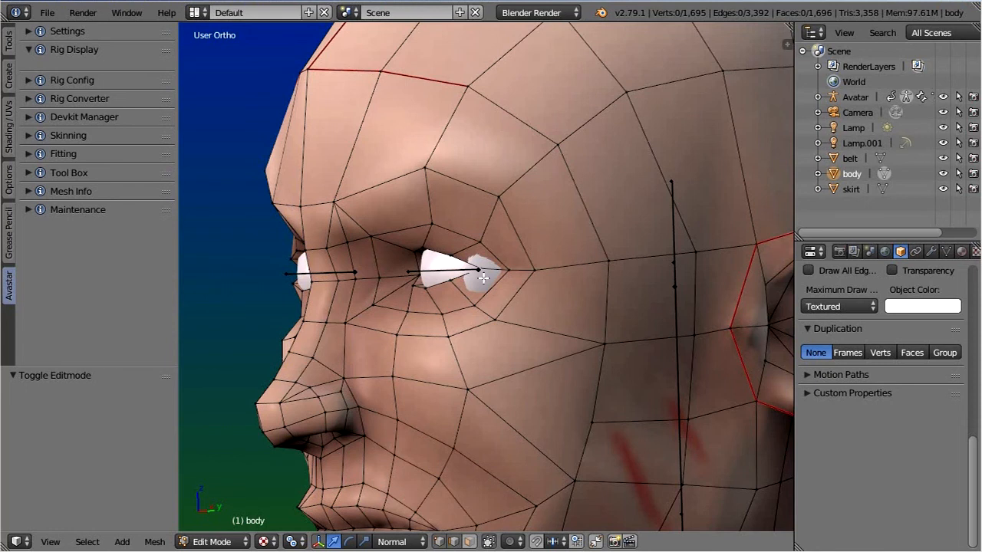
pyautogui.click(476, 270)
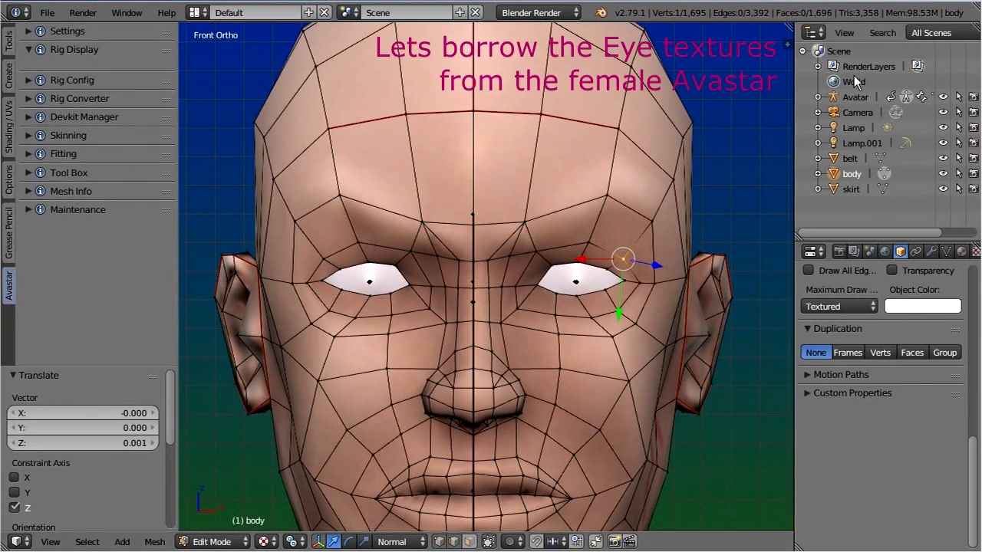
# Apply the Female eye materials to the Avatar and rotate the left wrist 21.5 degrees
pyautogui.click(854, 96)
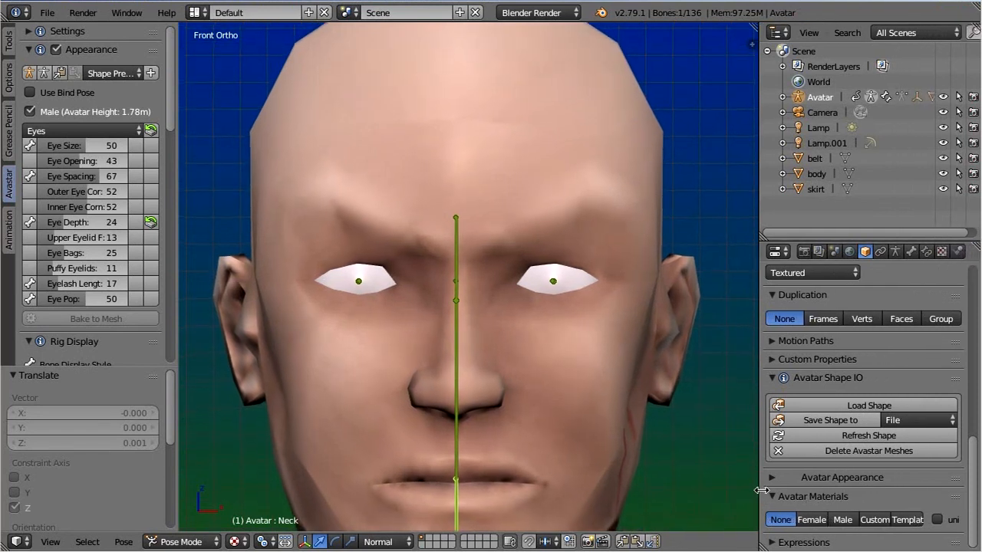
pyautogui.click(809, 519)
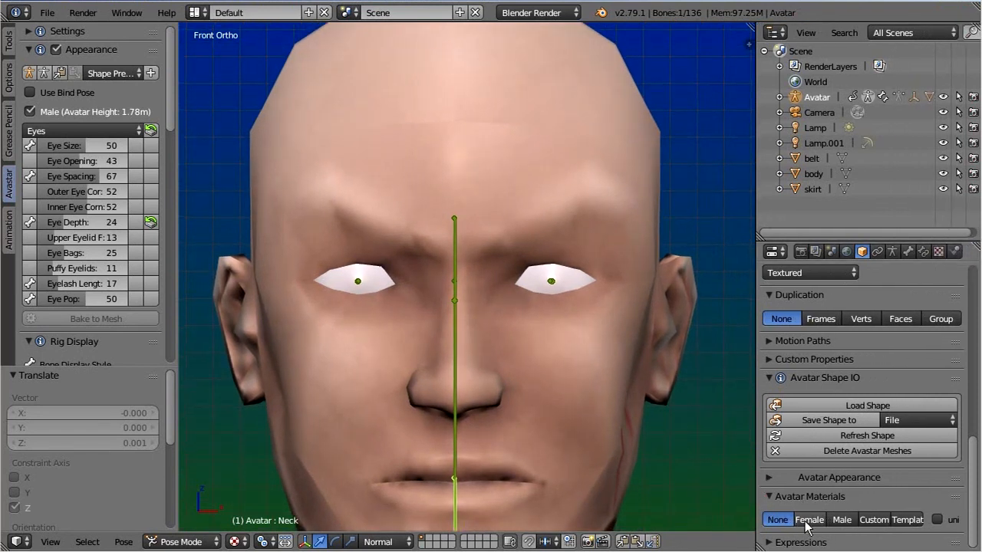
pyautogui.click(809, 519)
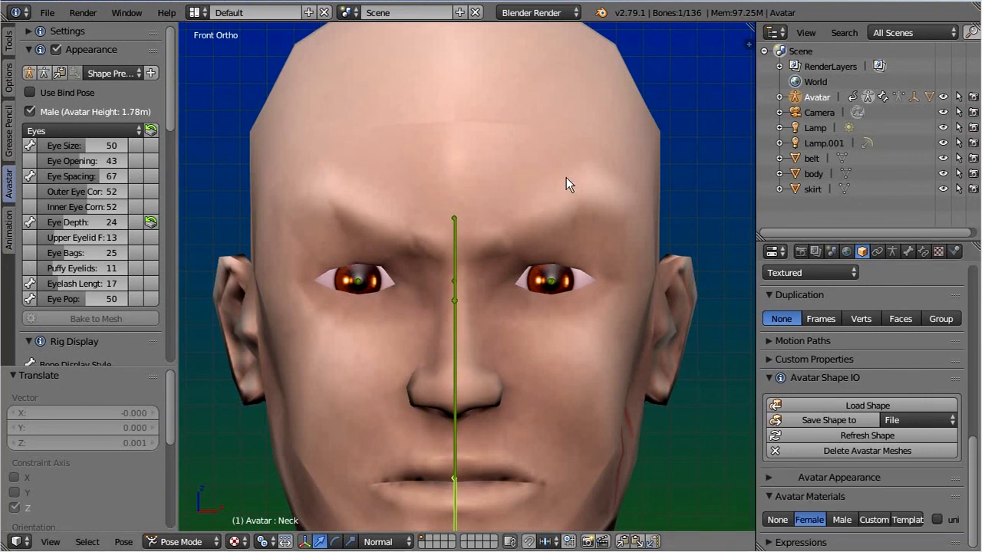
pyautogui.moveTo(506, 344)
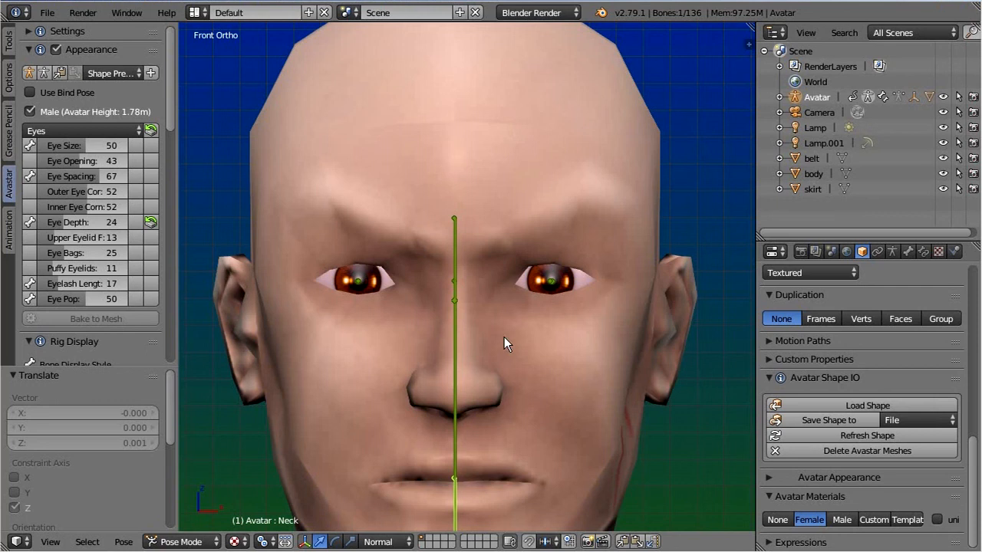
pyautogui.moveTo(506, 343); pyautogui.dragTo(560, 292)
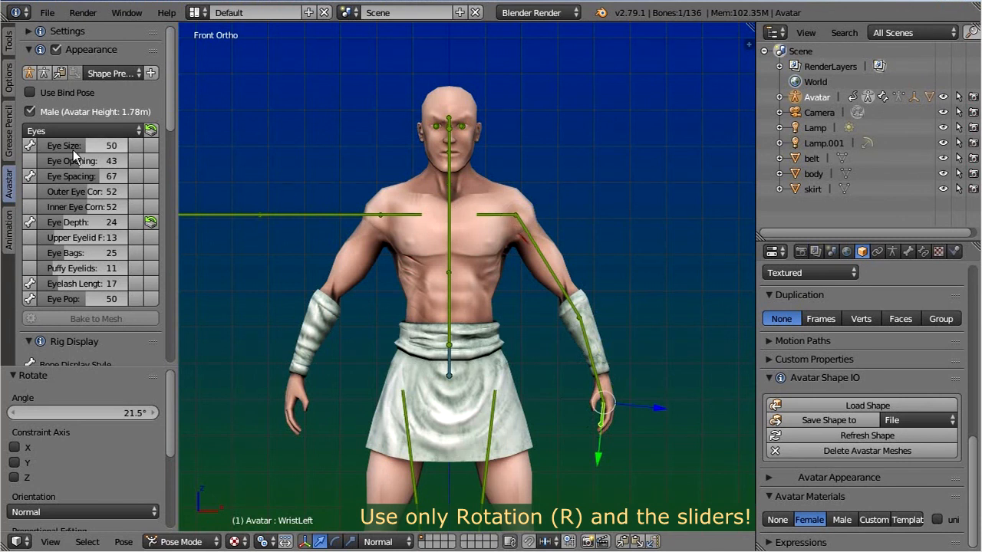
# Reduce Torso Arm Length from 53 to 44 and rotate the left shoulder in top view
pyautogui.click(81, 130)
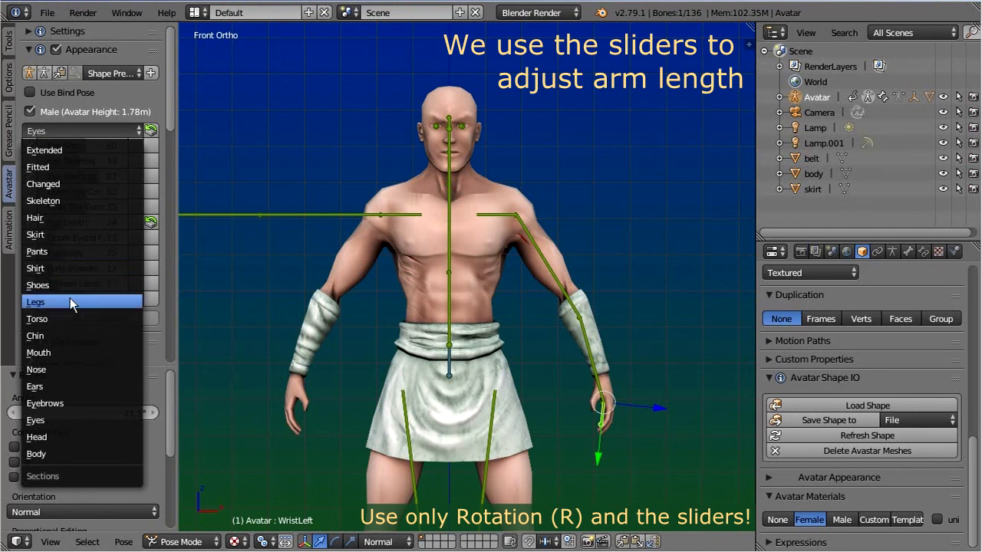
pyautogui.click(37, 319)
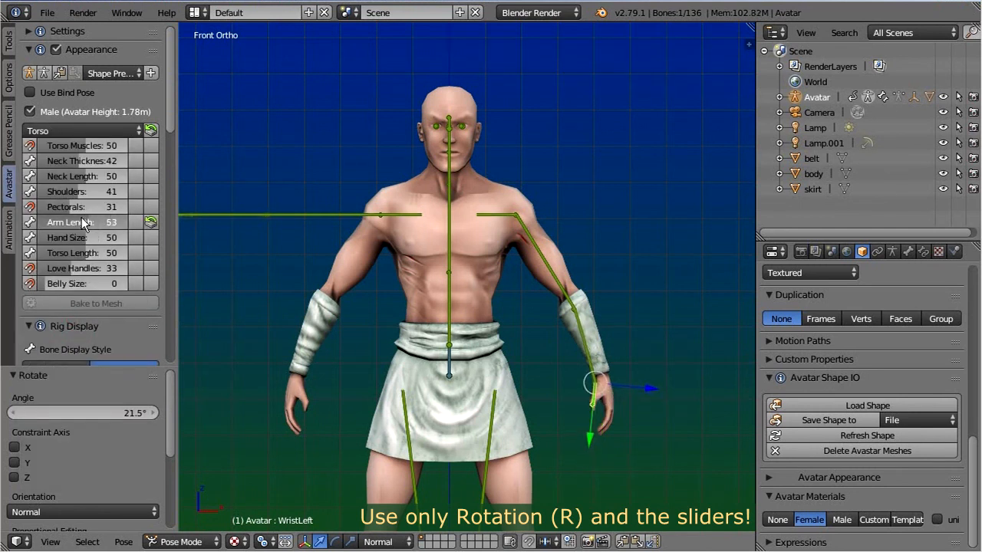
pyautogui.moveTo(92, 222); pyautogui.dragTo(69, 221)
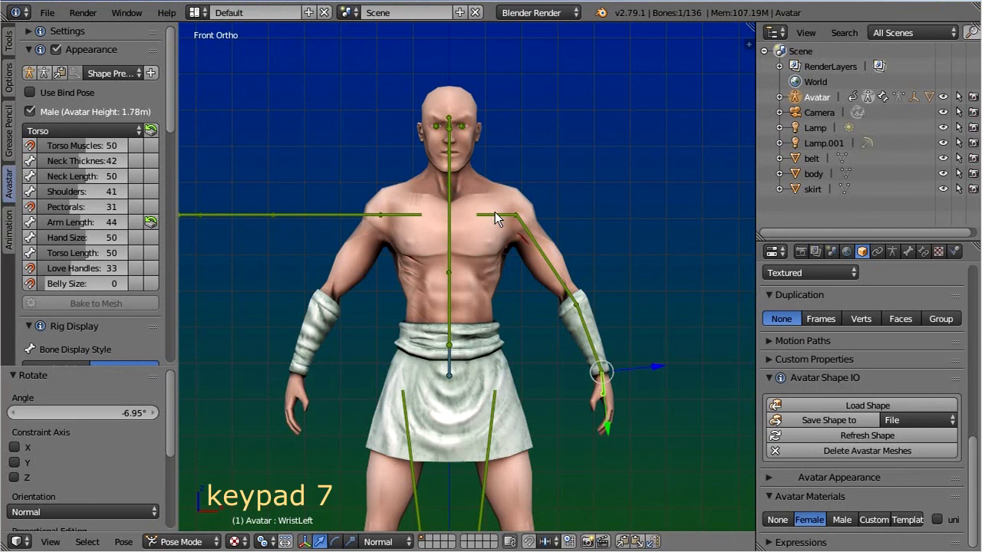
pyautogui.press('KP_7')
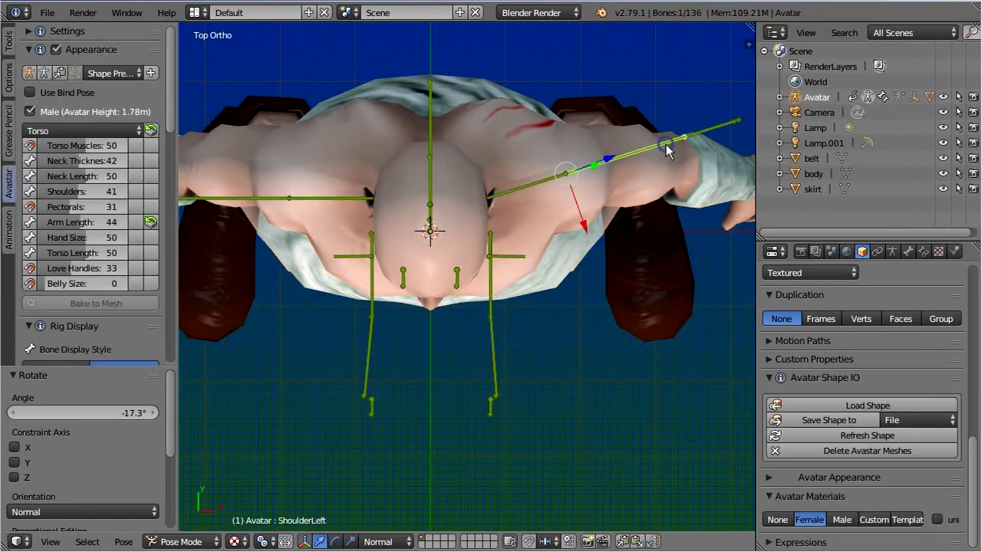
pyautogui.moveTo(667, 145); pyautogui.dragTo(683, 207)
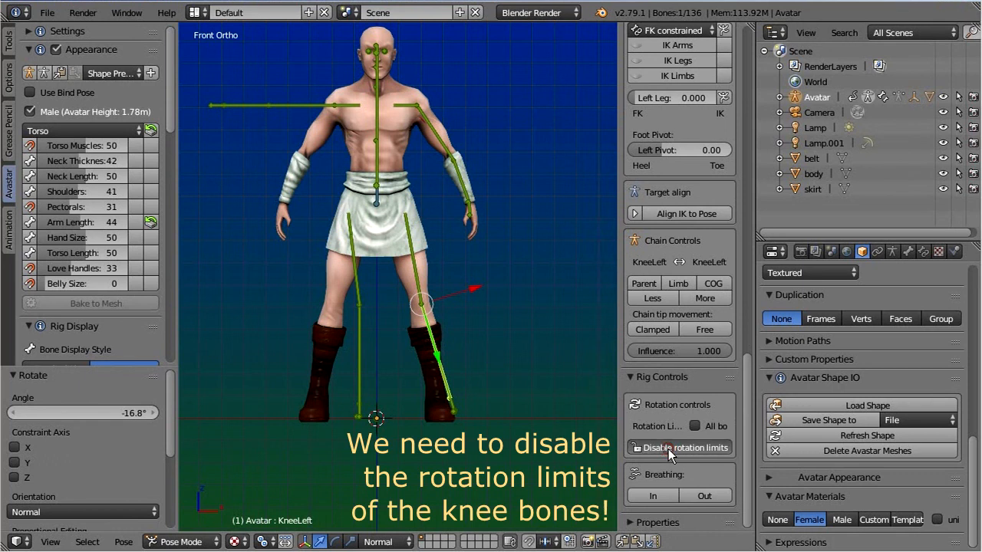
# Disable rotation limits on both the KneeLeft and KneeRight bones
pyautogui.click(685, 447)
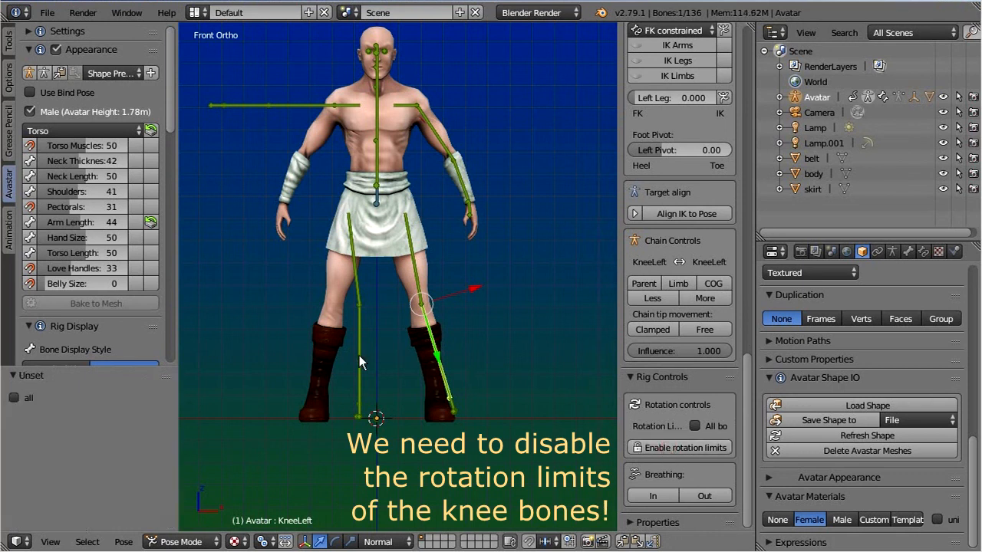
pyautogui.click(686, 447)
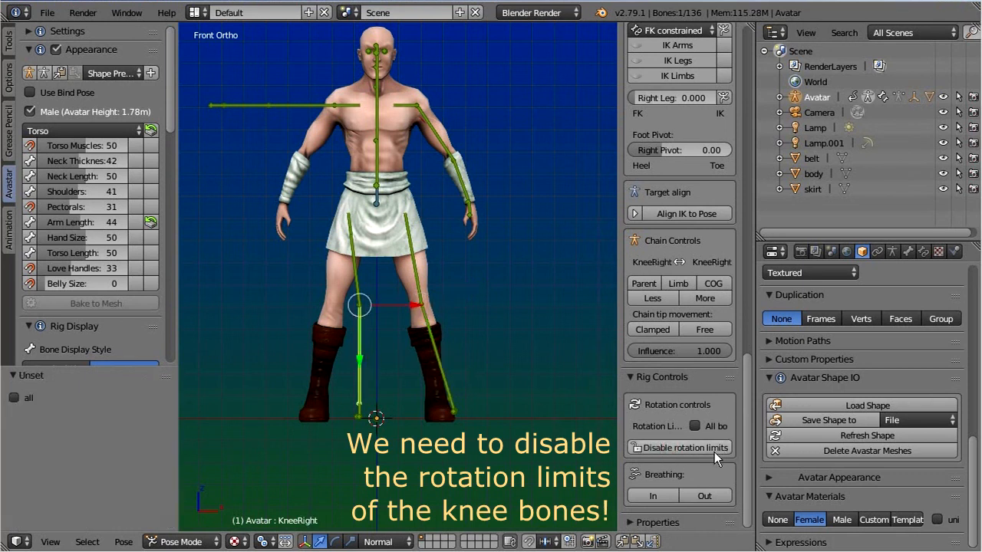
pyautogui.click(685, 447)
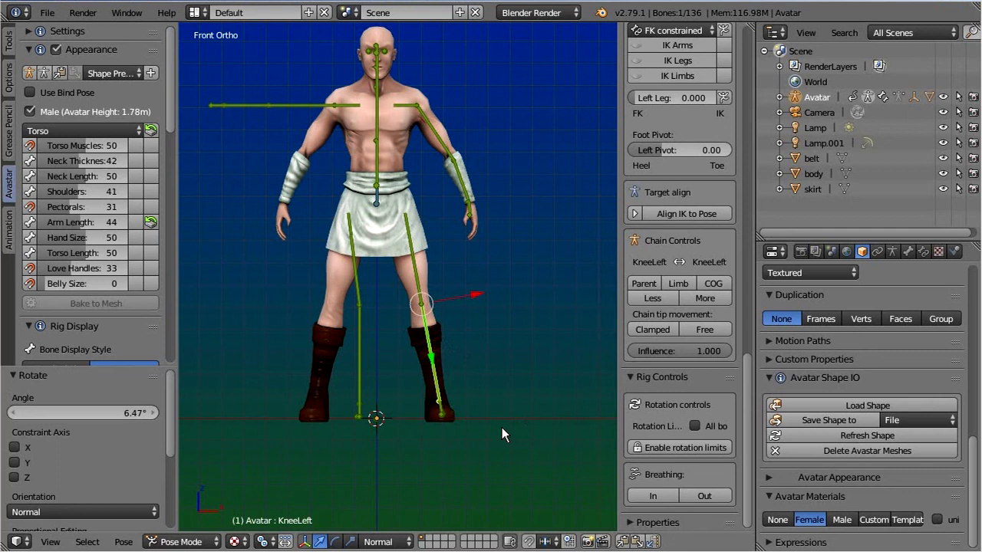
pyautogui.moveTo(339, 193)
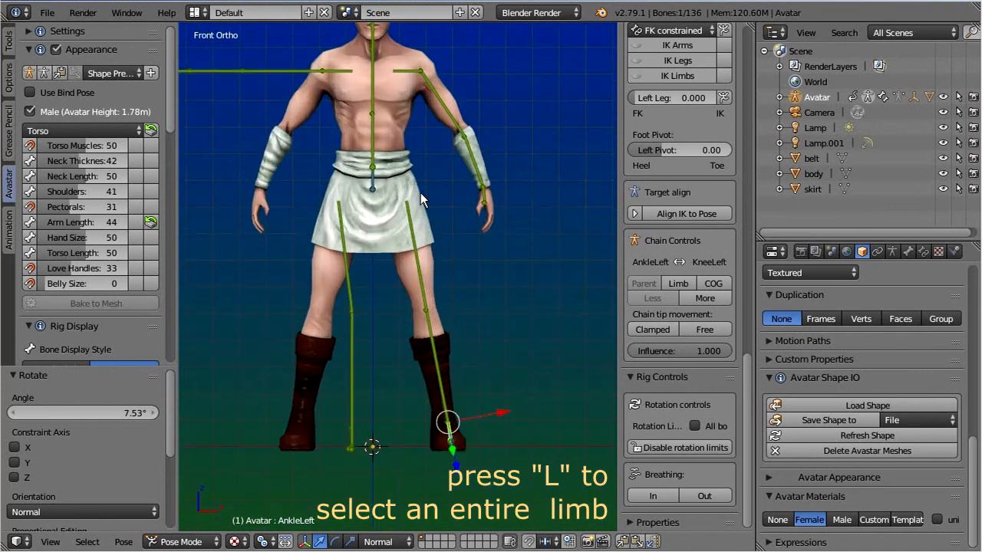
pyautogui.moveTo(410, 73)
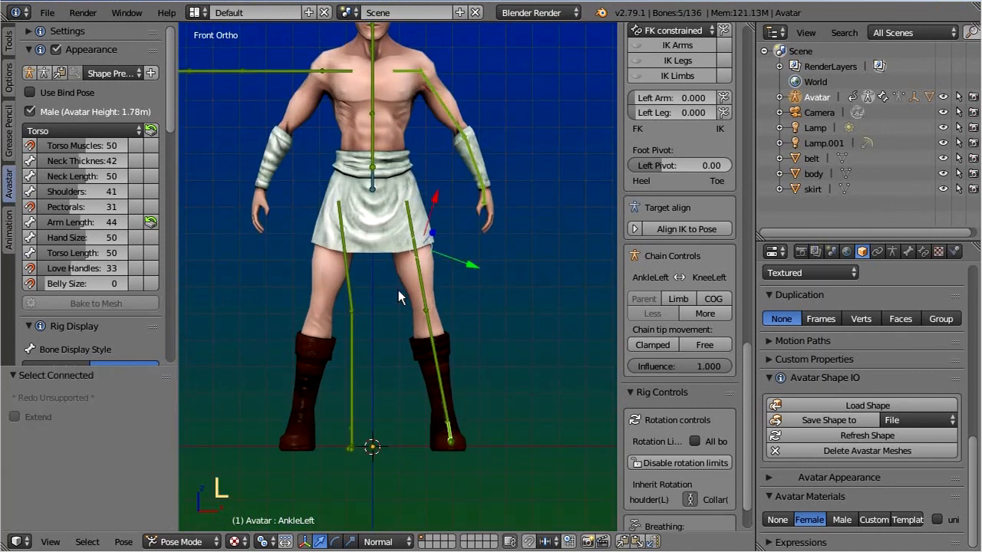
# Select the left leg and arm bones and copy their pose
pyautogui.click(428, 320)
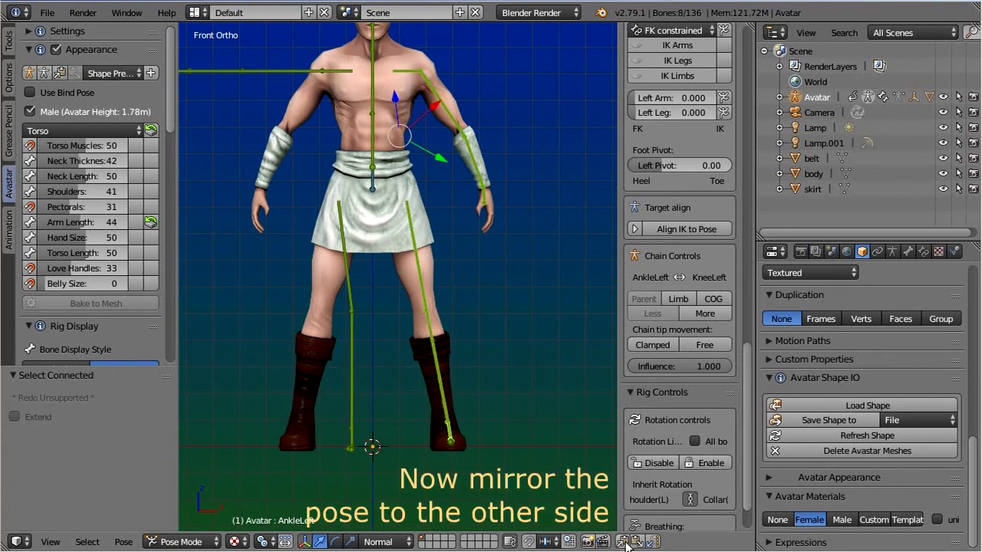
pyautogui.click(623, 541)
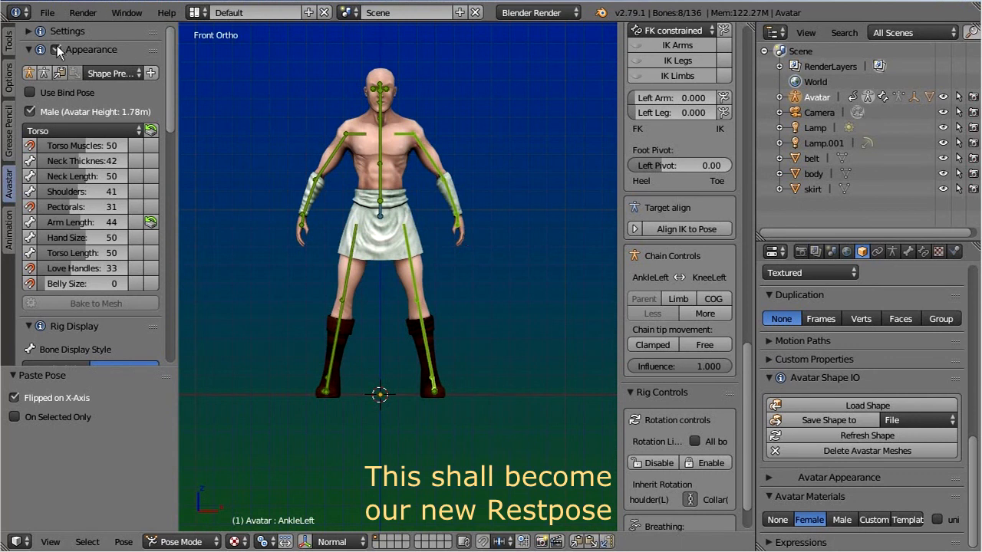
# Convert the mirrored pose into the rig's bind pose and toggle Rest Position to verify
pyautogui.click(28, 68)
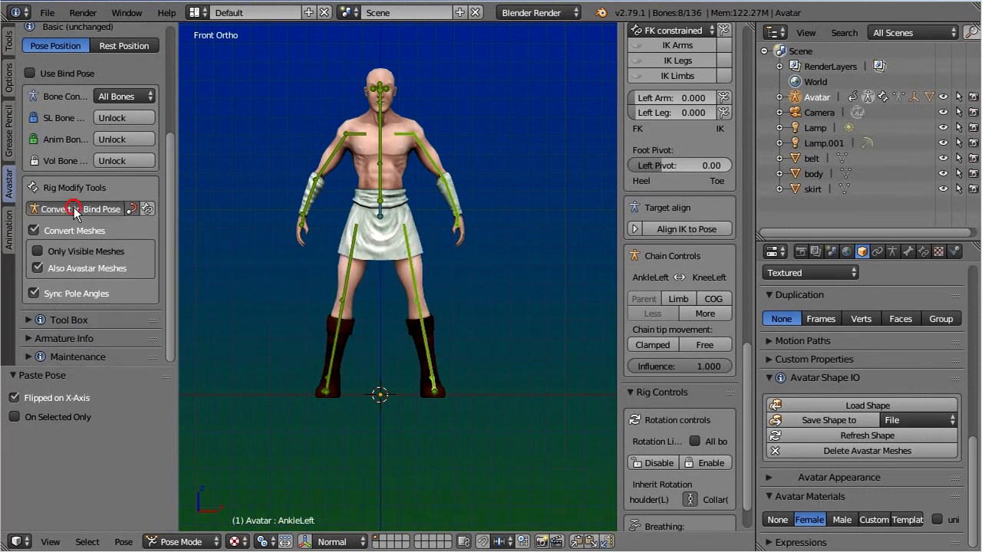
pyautogui.click(80, 209)
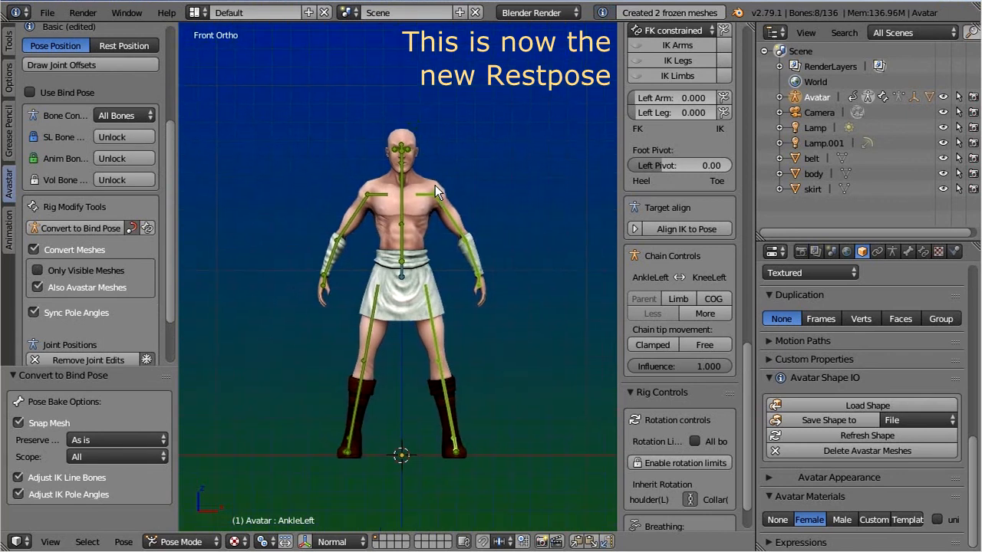
pyautogui.click(123, 46)
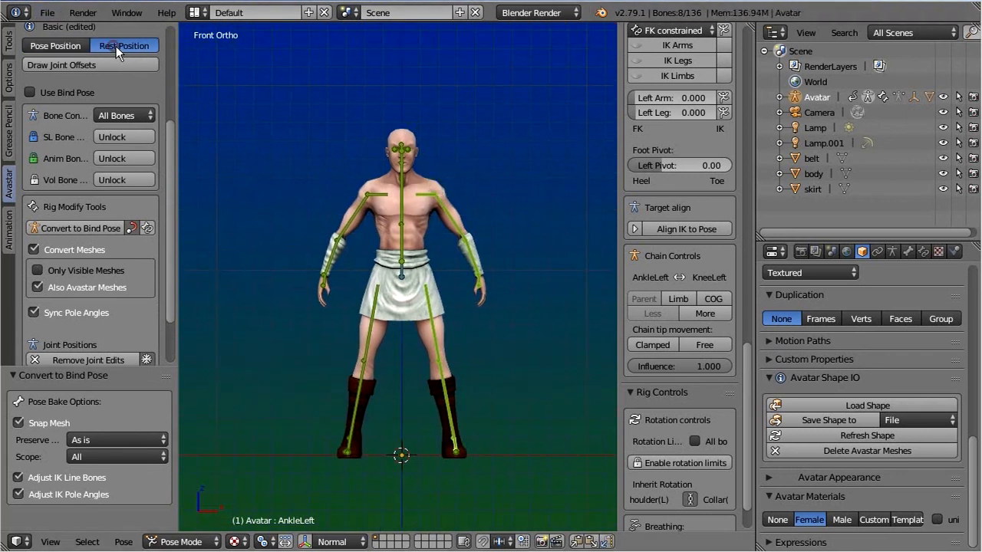
pyautogui.click(55, 45)
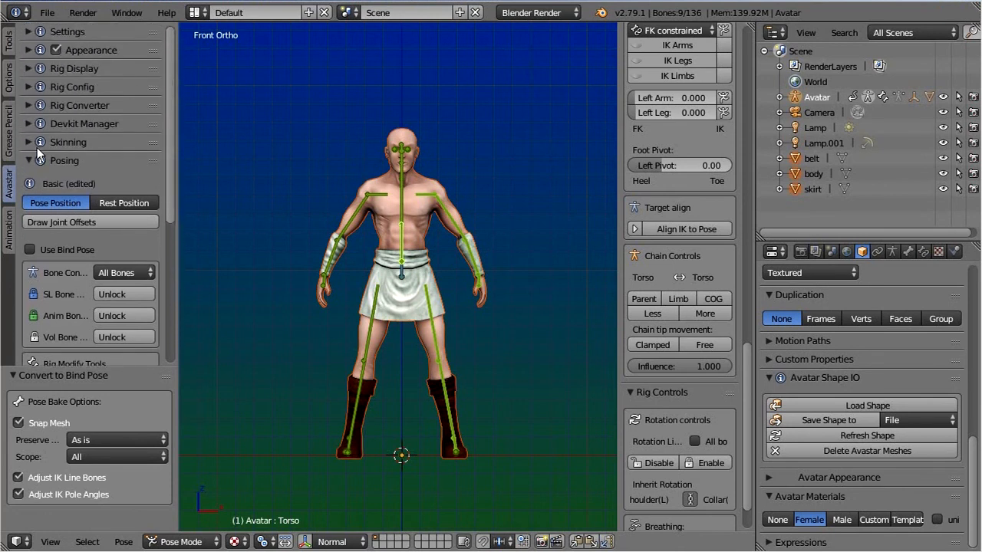
# Bind the body, belt and skirt meshes to the armature using Bones as the weight source
pyautogui.click(68, 142)
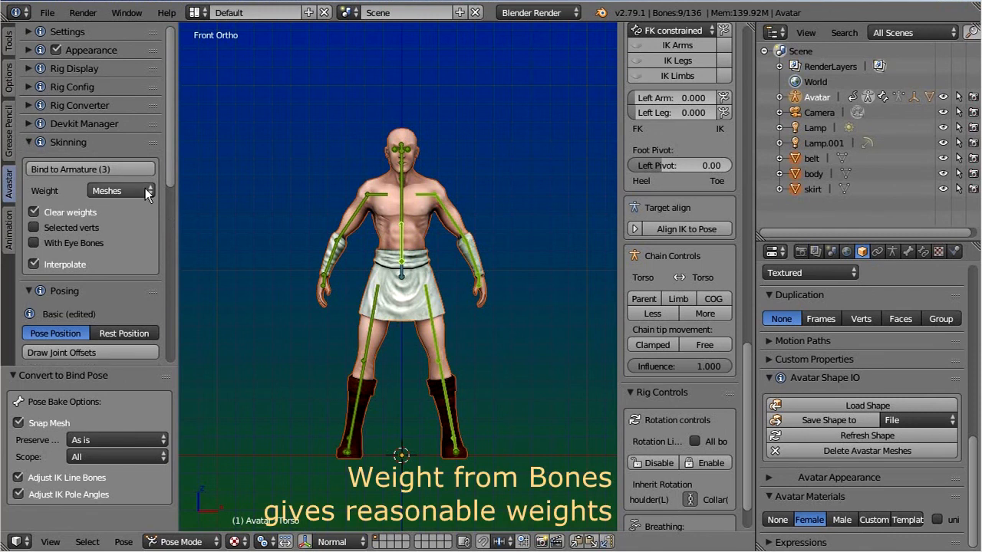
pyautogui.click(120, 190)
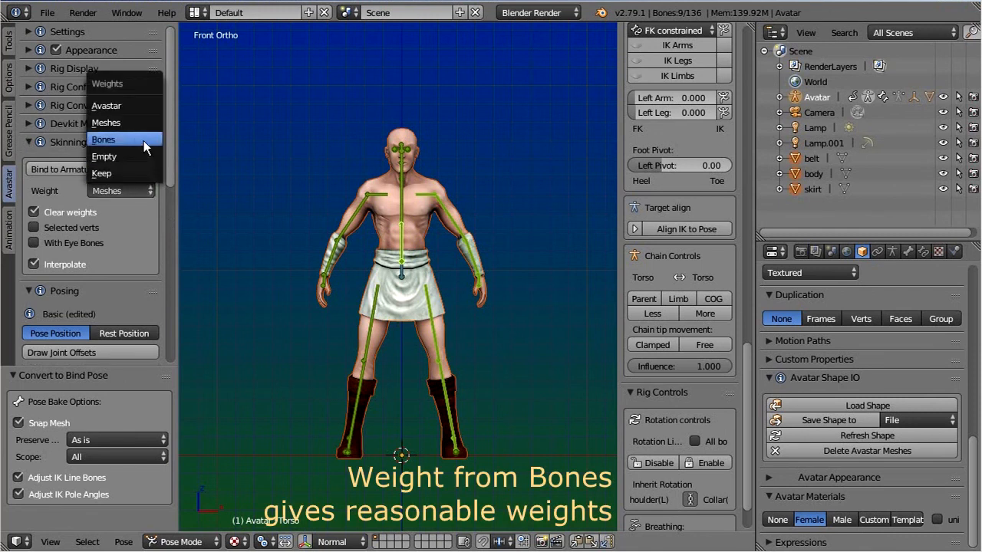
pyautogui.click(104, 140)
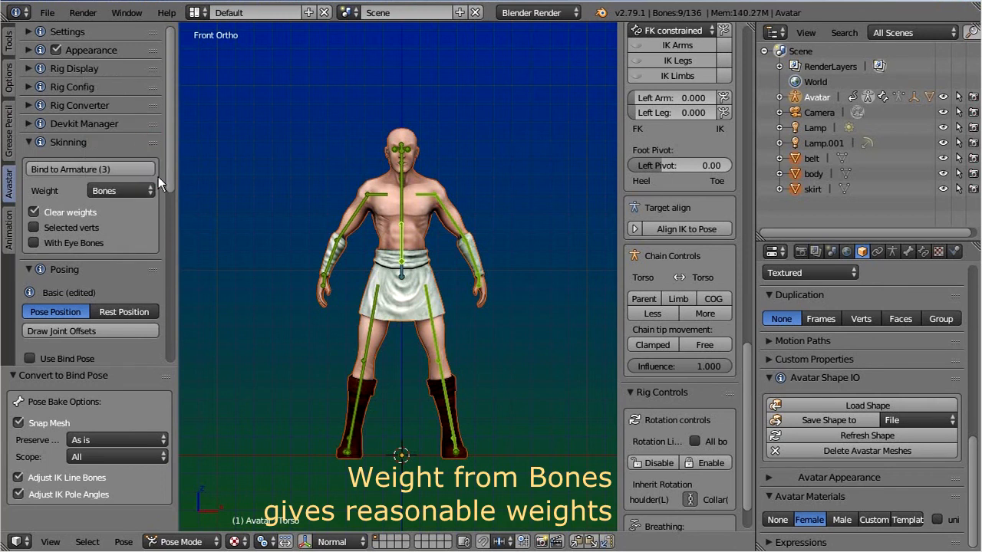
pyautogui.moveTo(236, 266)
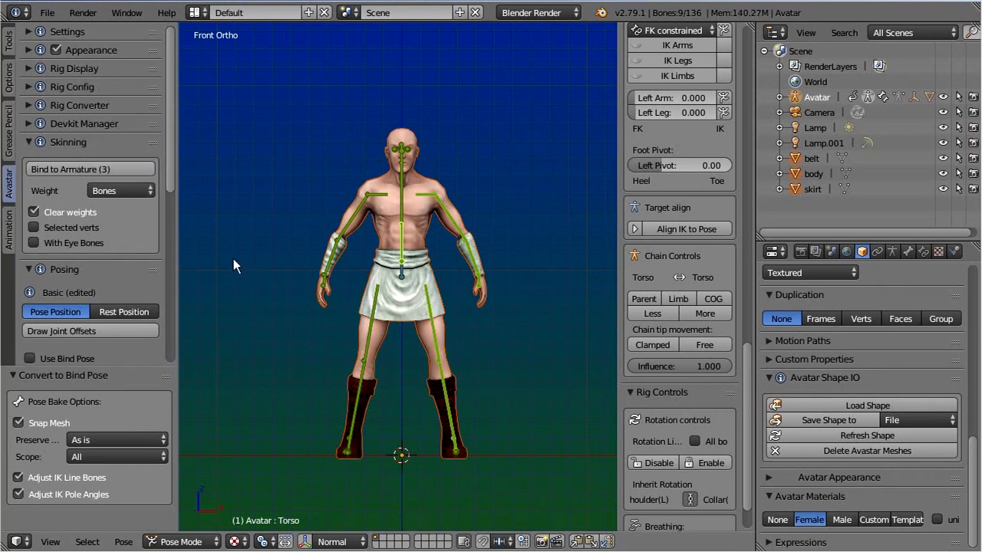
pyautogui.click(89, 169)
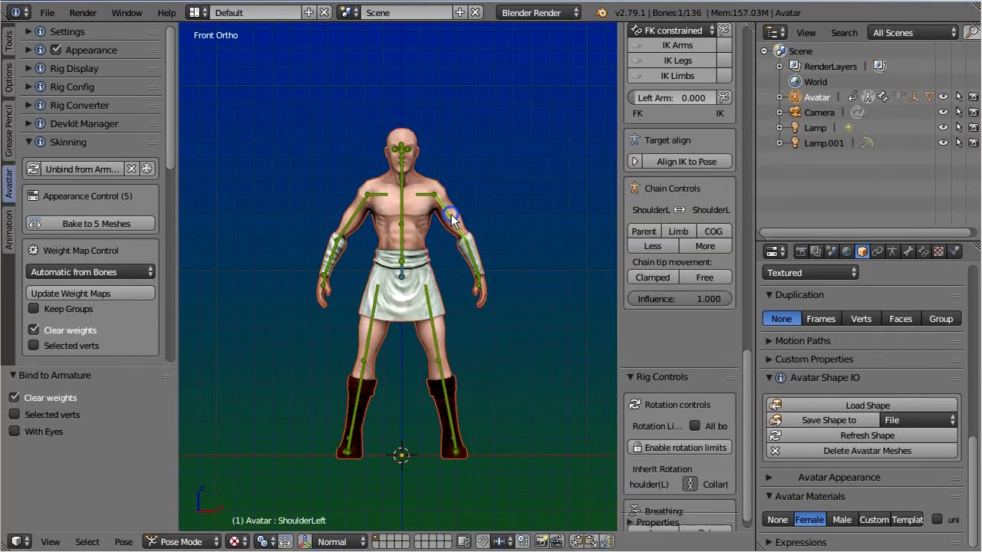
# Rotate the ShoulderLeft bone upward twice to check how the arm's skin deforms
pyautogui.moveTo(453, 215); pyautogui.dragTo(537, 184)
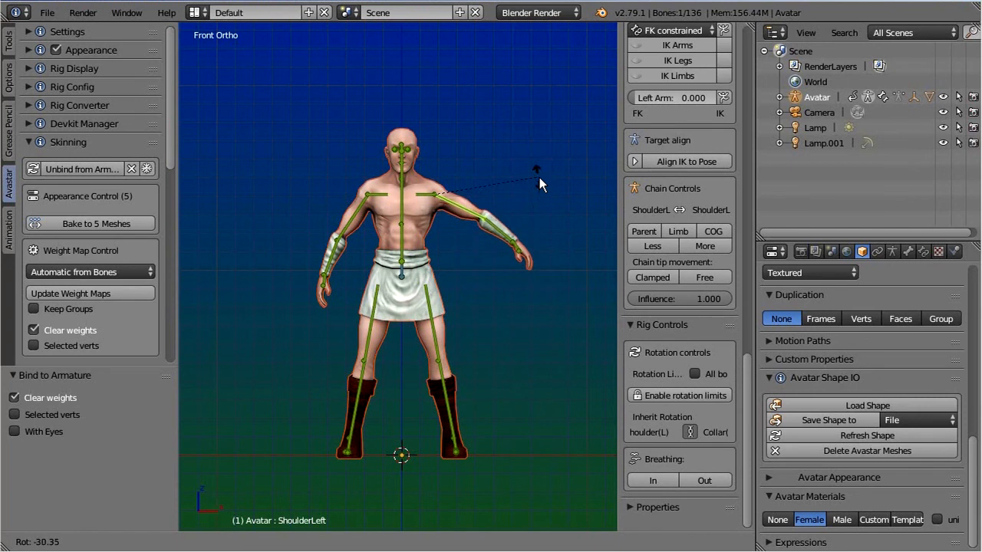
pyautogui.moveTo(539, 184); pyautogui.dragTo(529, 163)
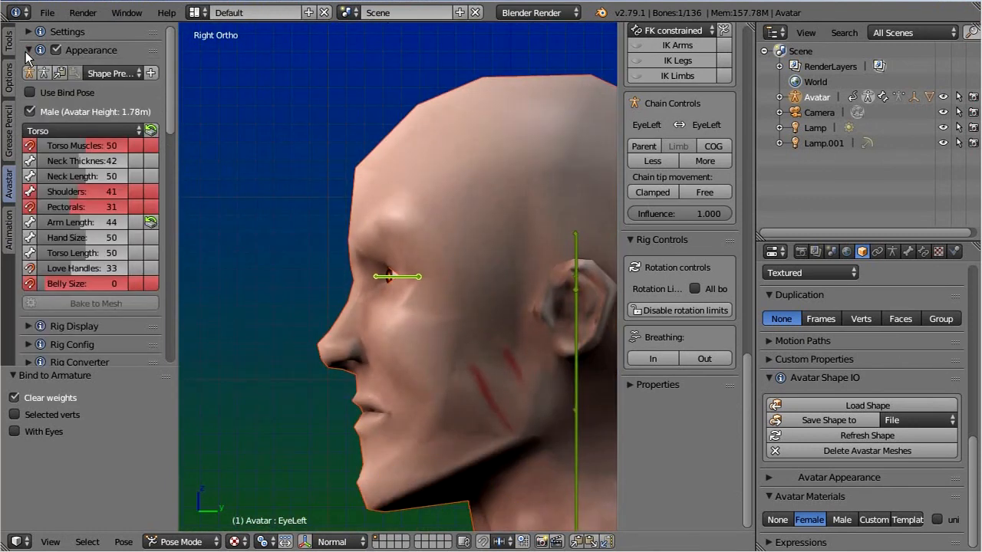
# Switch the Appearance sliders to the Head section and adjust Head Size
pyautogui.click(77, 131)
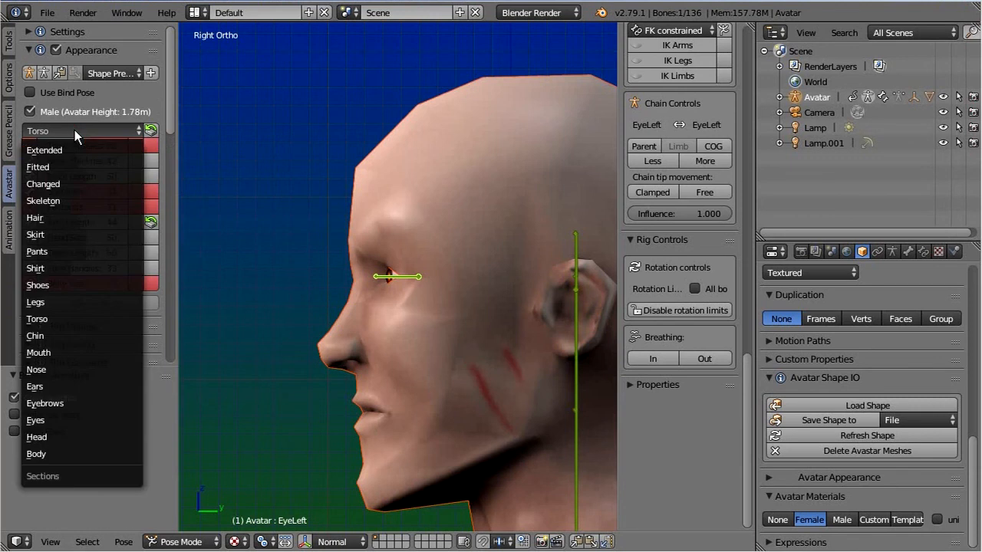
pyautogui.moveTo(73, 419)
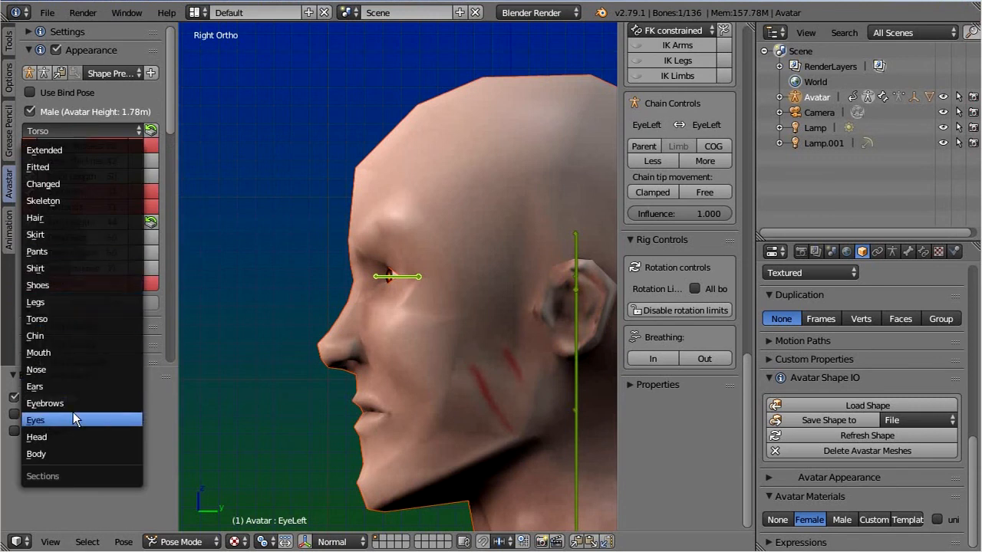
pyautogui.moveTo(82, 437)
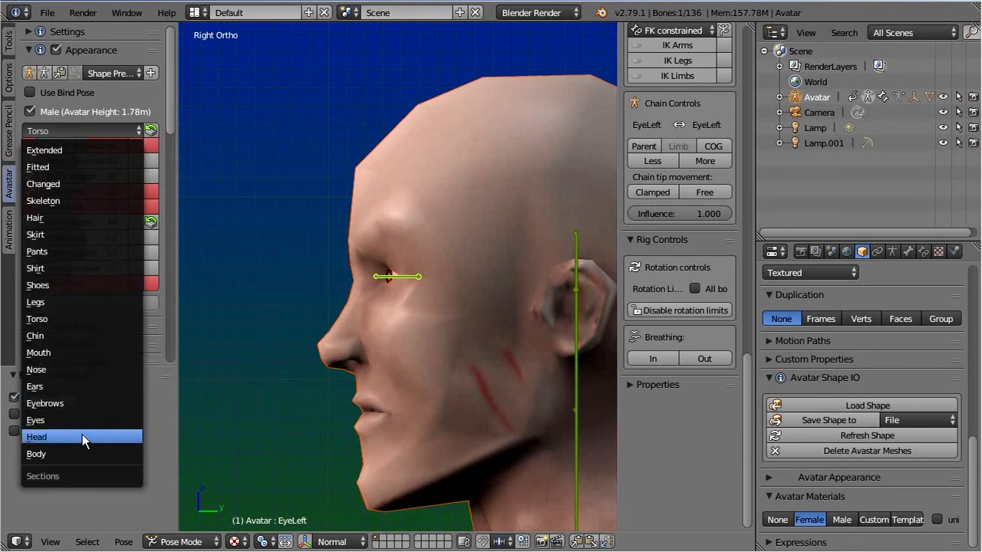
pyautogui.click(37, 437)
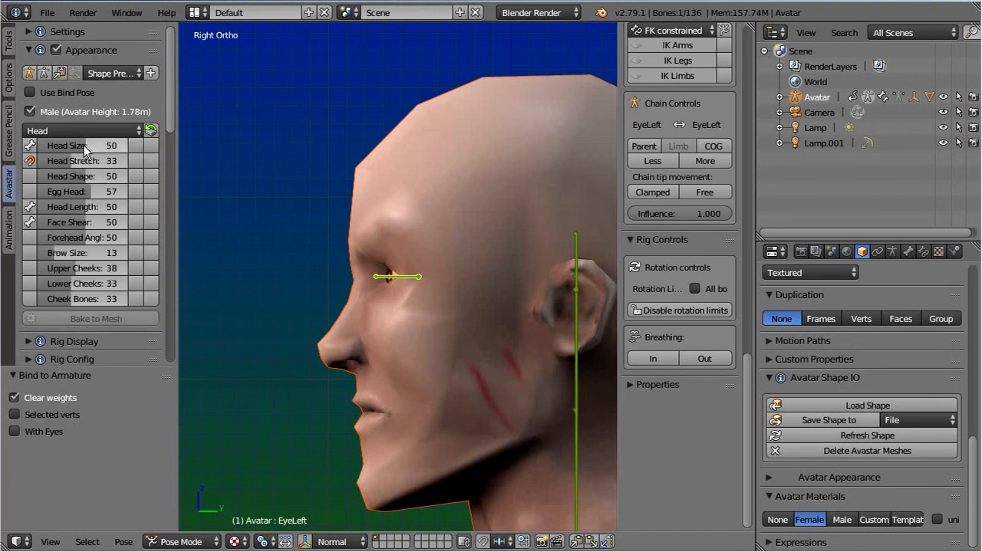
pyautogui.moveTo(85, 145)
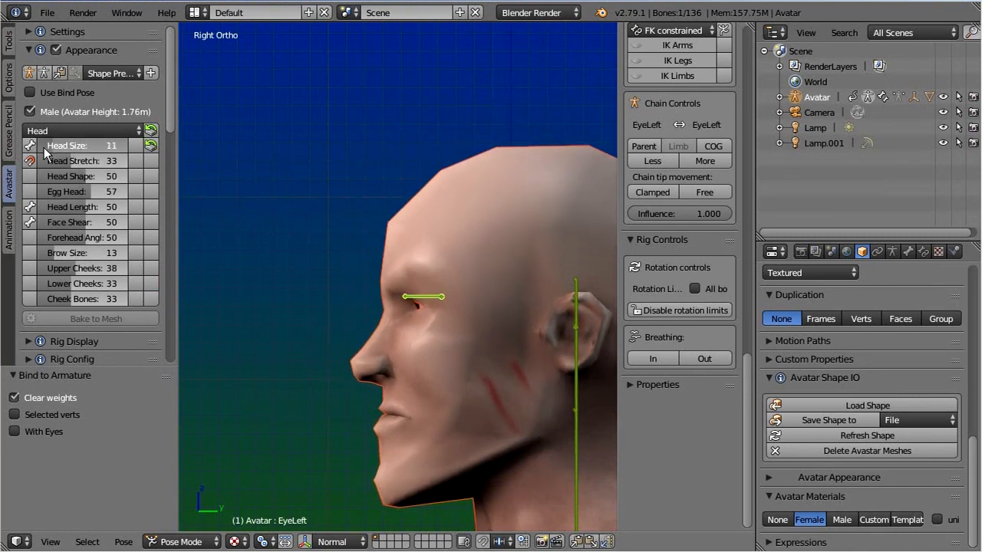
pyautogui.moveTo(88, 144); pyautogui.dragTo(111, 145)
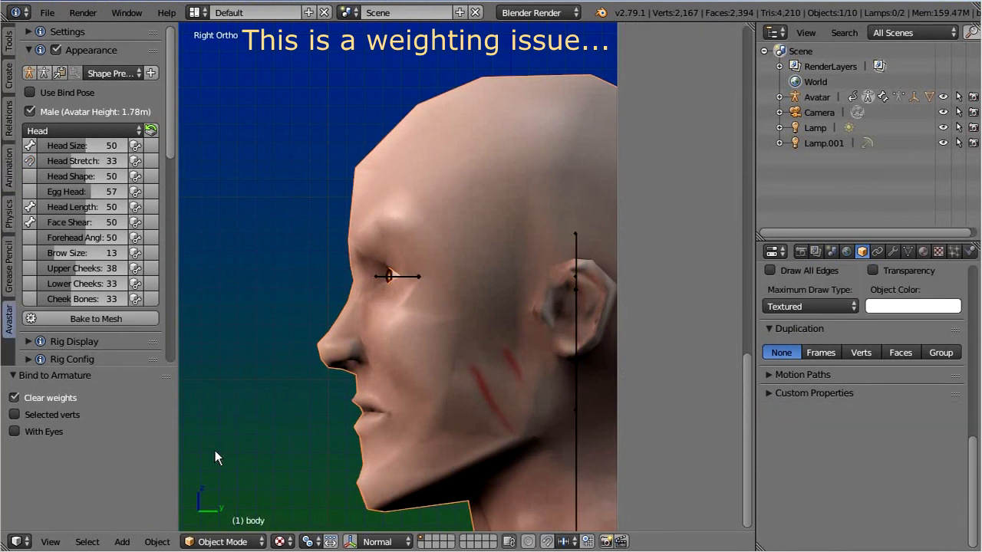
# Put the body mesh in Edit Mode with vertex weights displayed in solid shading
pyautogui.click(222, 541)
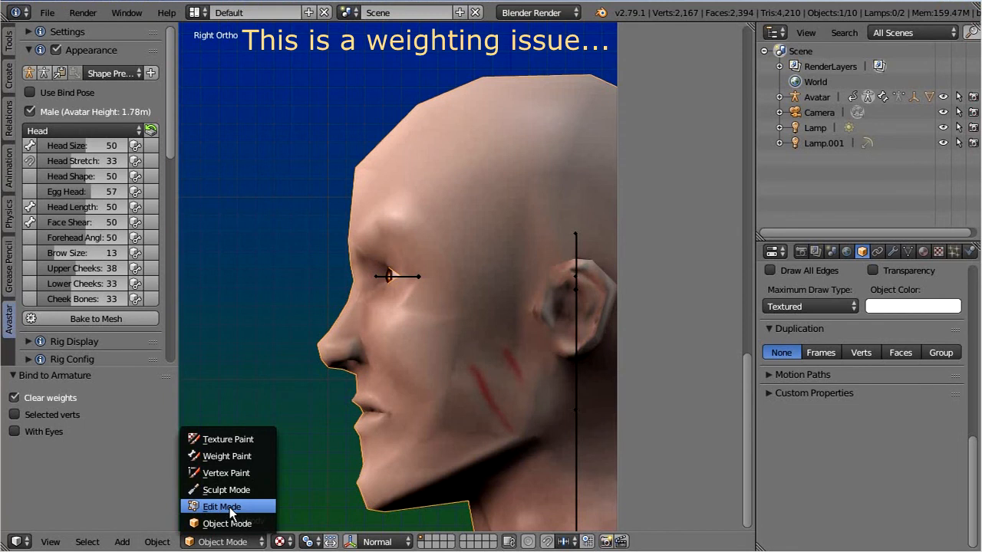
pyautogui.click(221, 506)
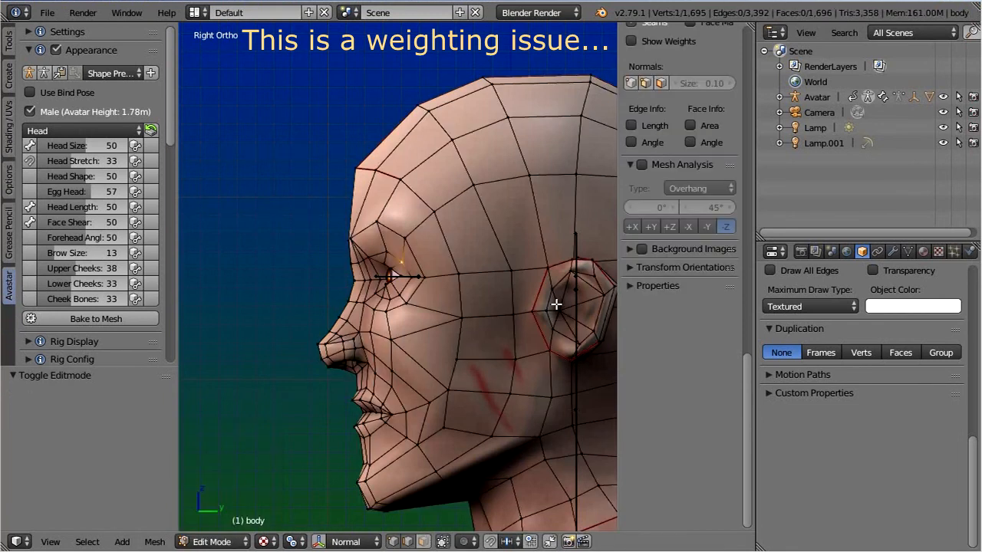
pyautogui.scroll(-3)
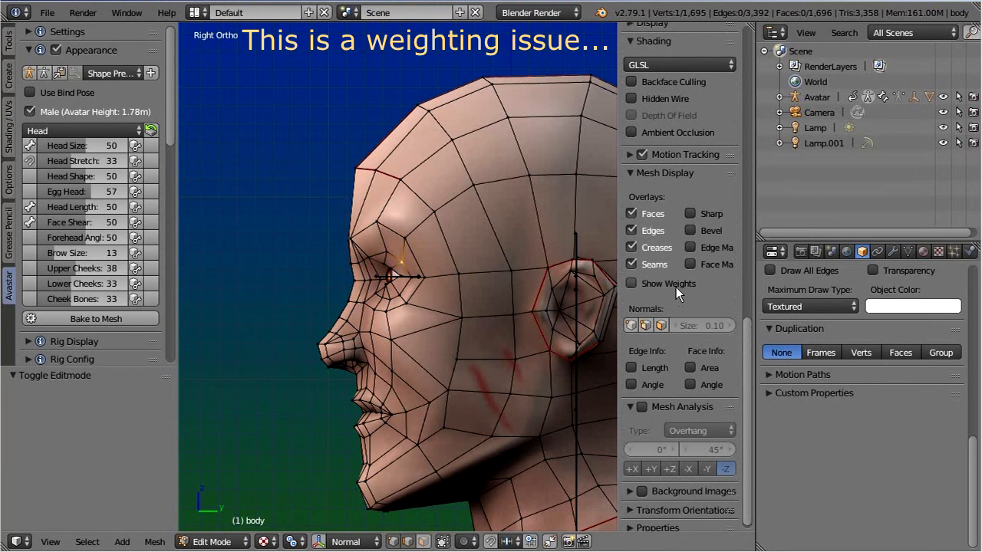
pyautogui.click(631, 283)
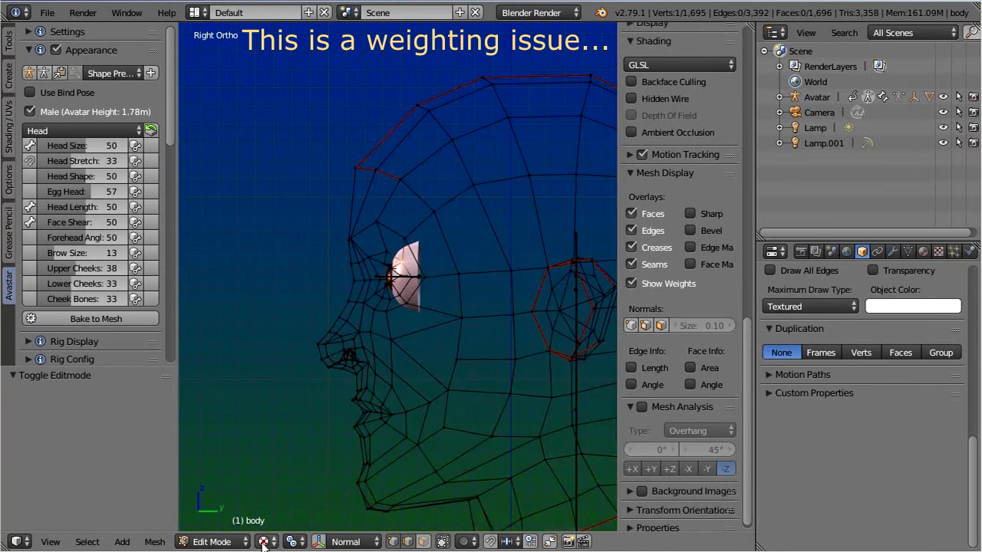
pyautogui.click(264, 542)
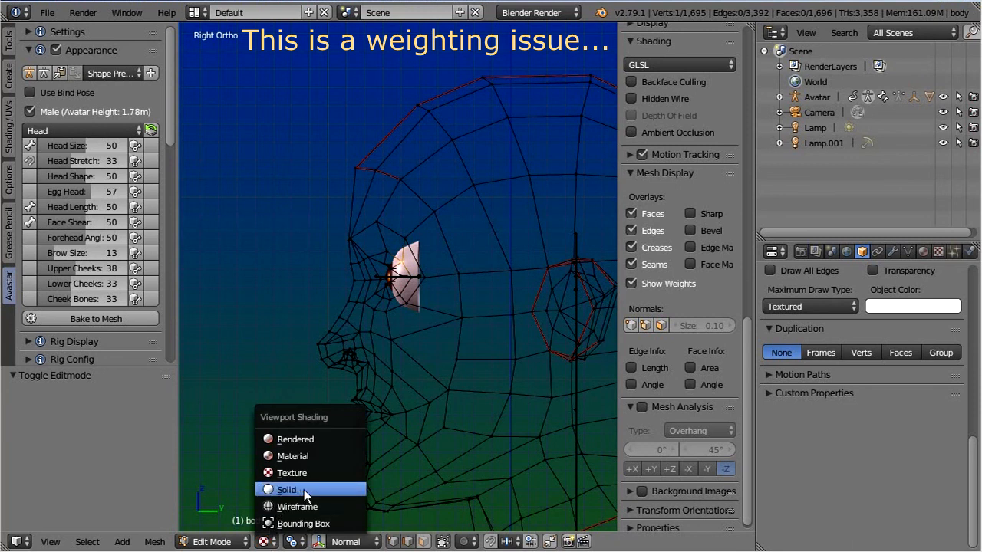
pyautogui.click(286, 489)
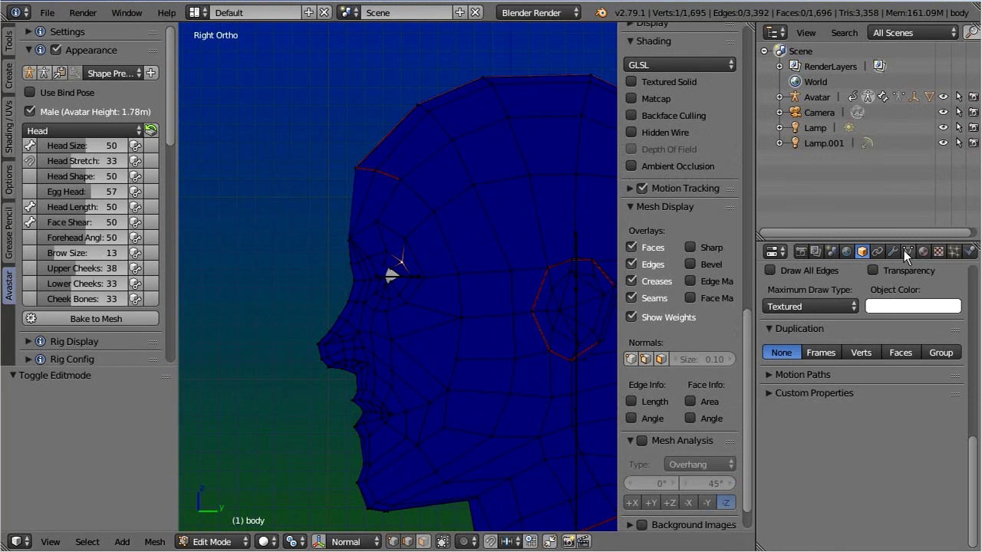
# Show the head vertex group's weights from the Object Data Vertex Groups list
pyautogui.click(908, 251)
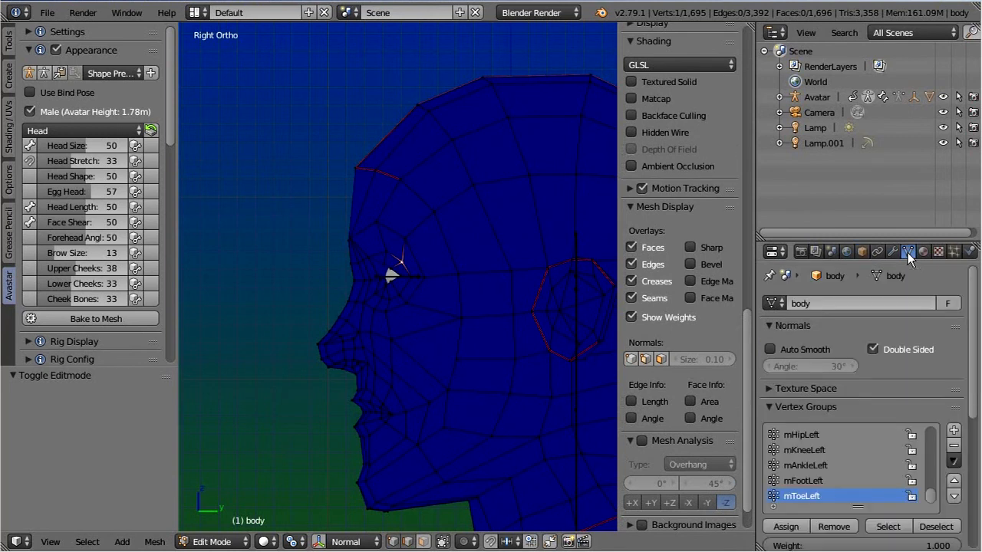
pyautogui.scroll(-3)
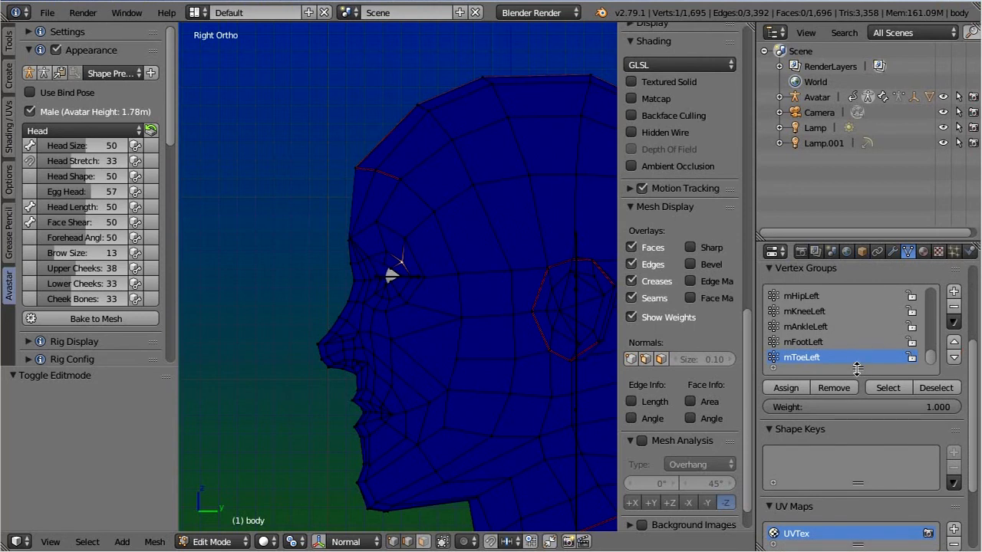
pyautogui.scroll(-3)
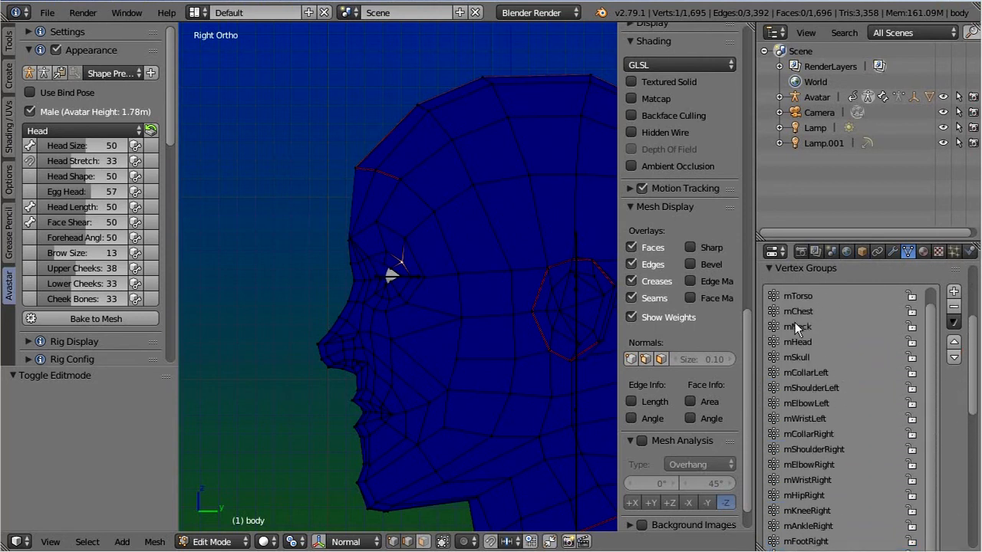
pyautogui.click(797, 342)
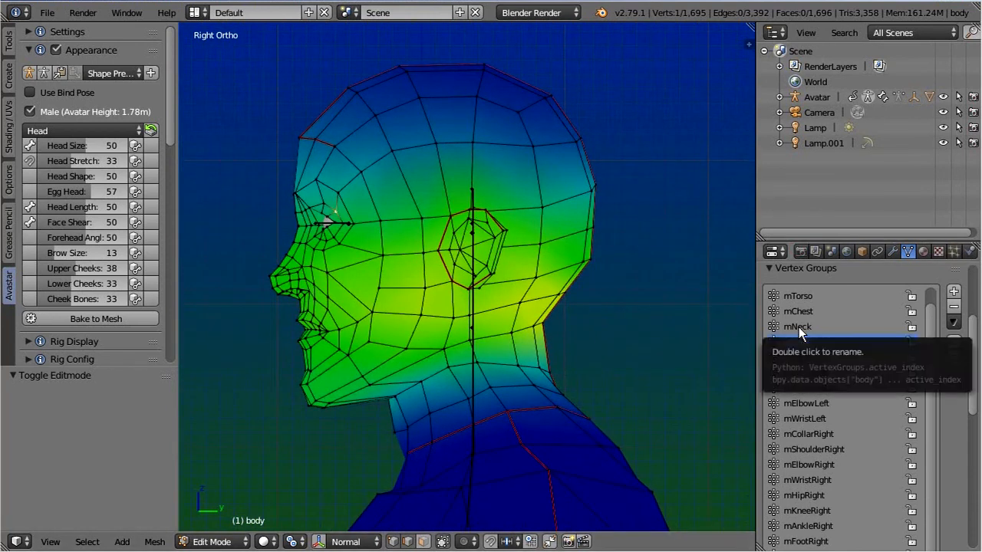
# Remove the mSkull vertex group and select the mNeck group's vertices
pyautogui.click(797, 326)
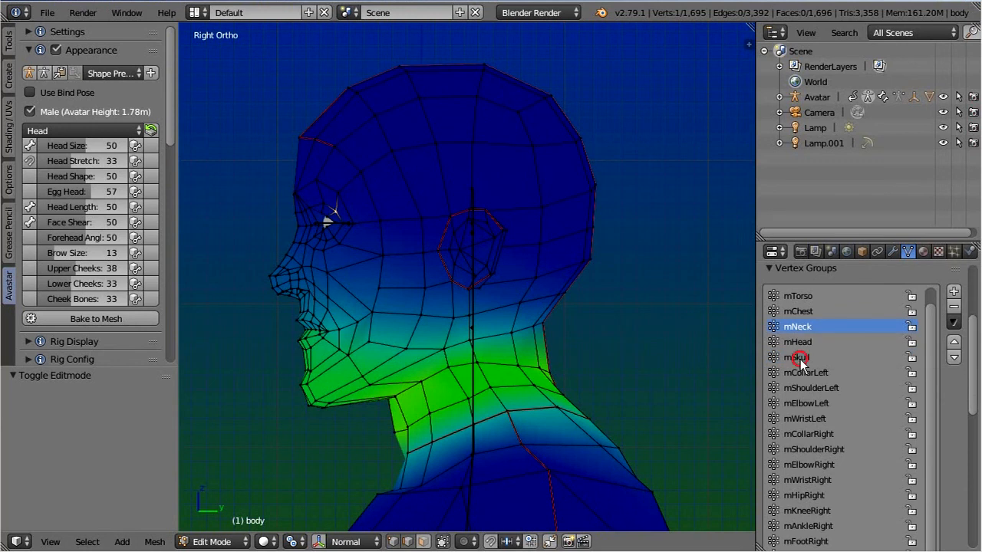
pyautogui.click(798, 357)
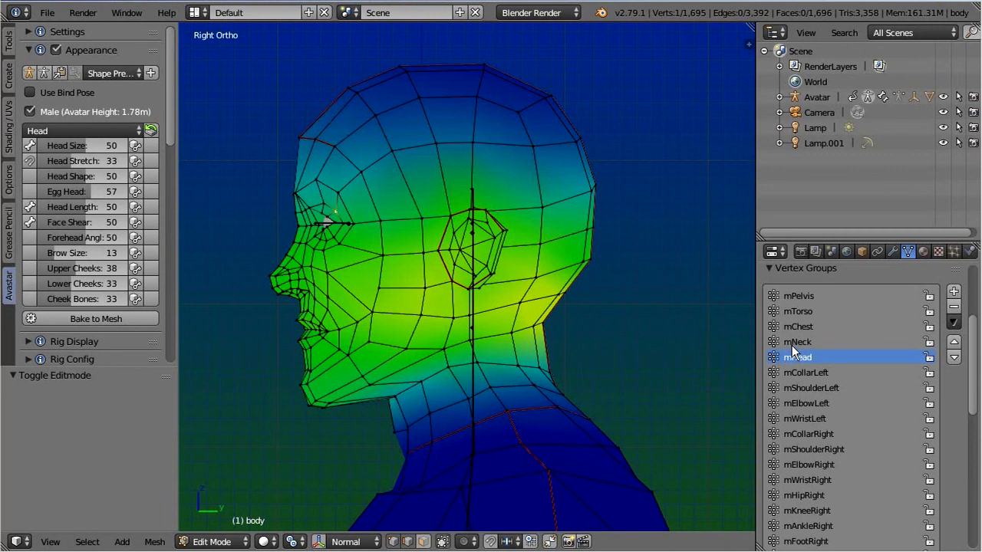
pyautogui.click(798, 341)
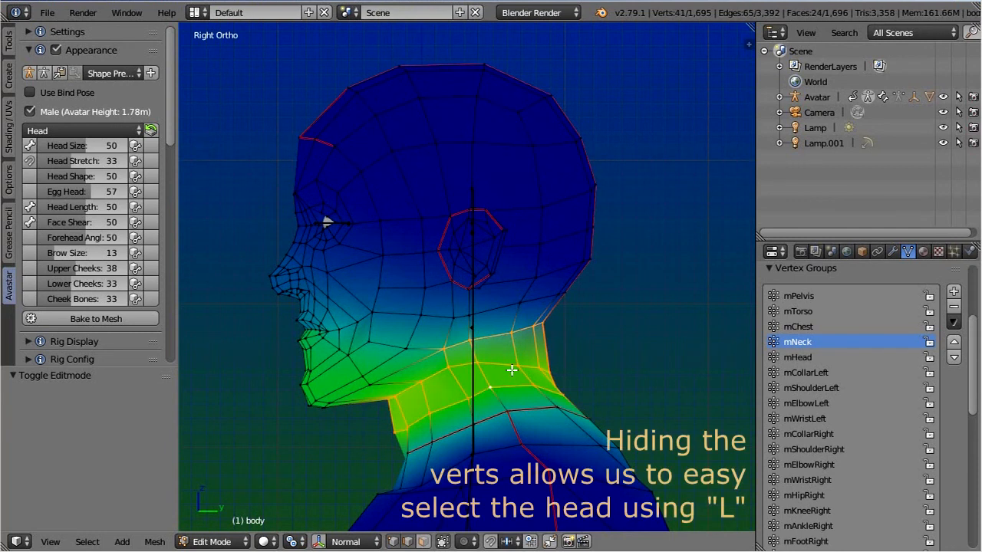
# Hide the neck vertices, select the head, and assign it to mHead at weight 1.0
pyautogui.press('h')
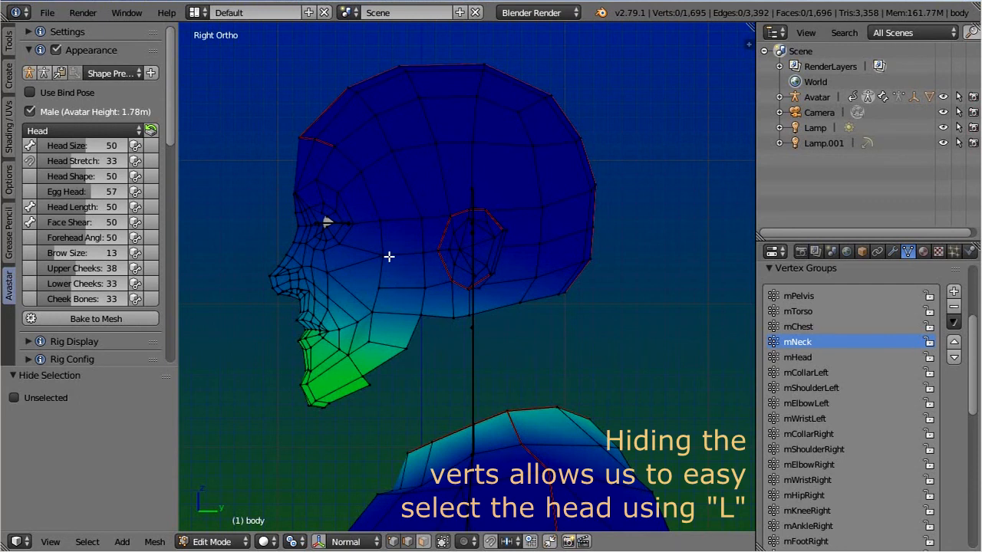
pyautogui.press('l')
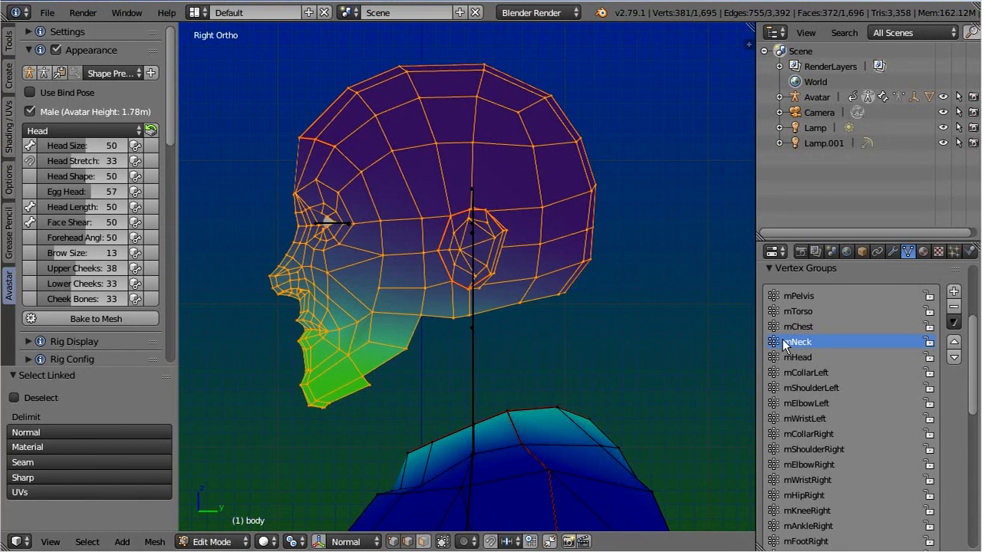
pyautogui.scroll(-3)
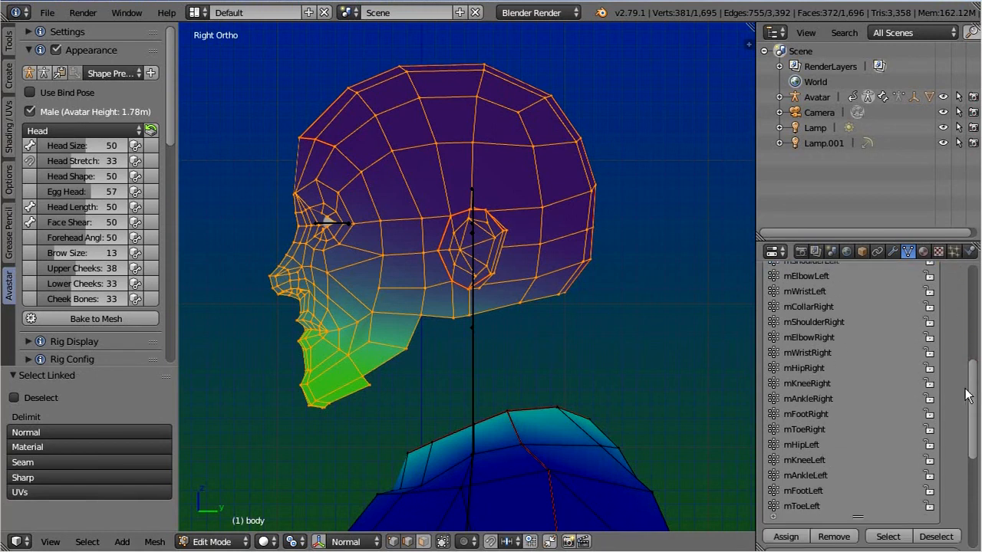
pyautogui.scroll(-3)
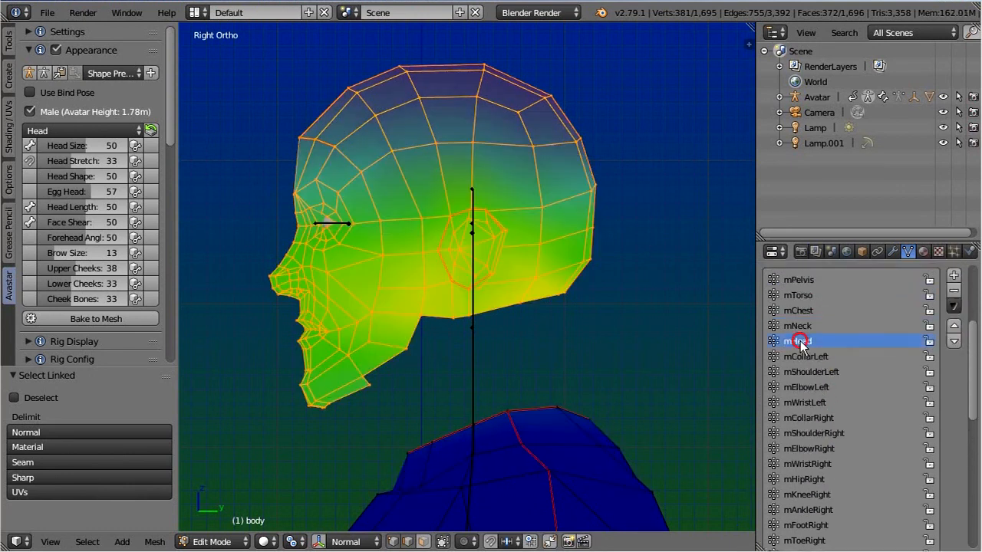
pyautogui.click(797, 341)
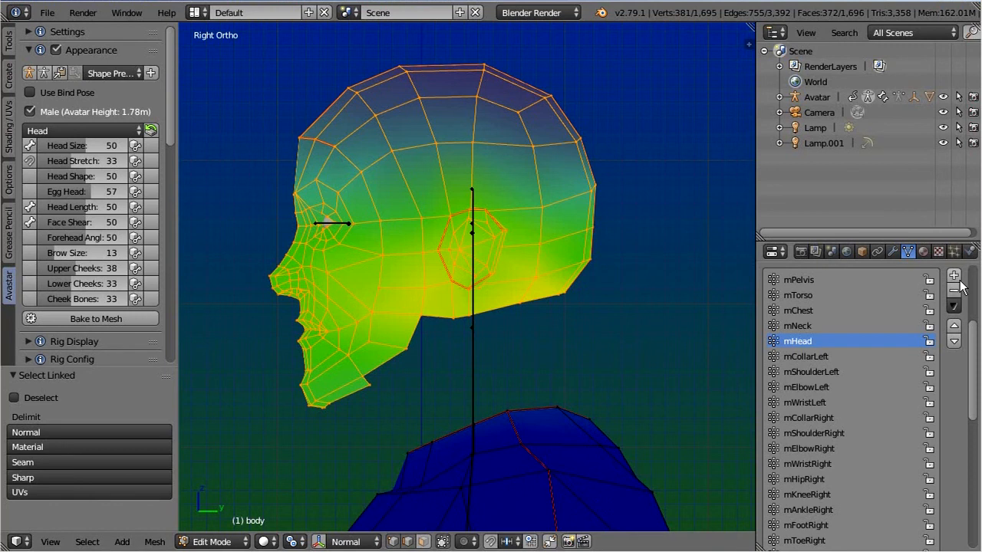
pyautogui.scroll(-3)
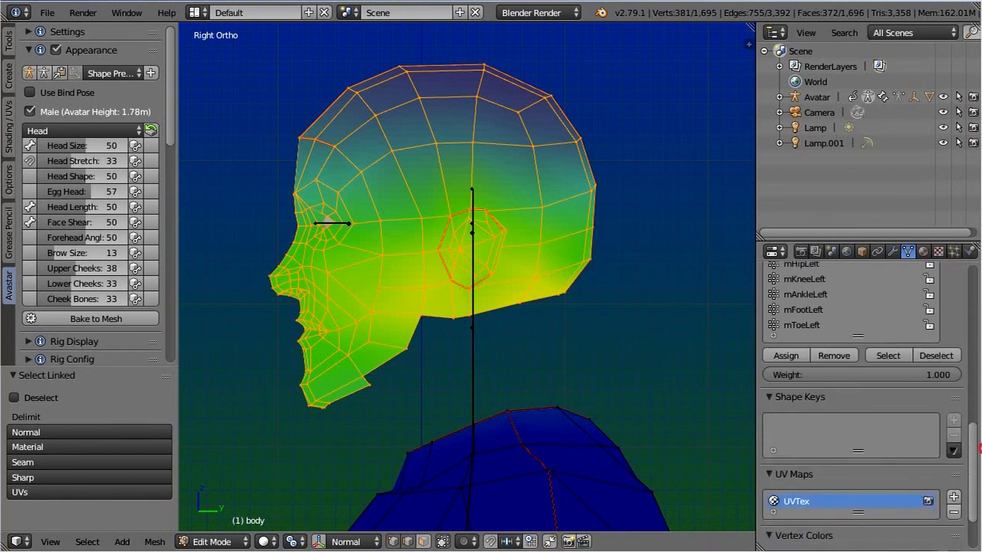
pyautogui.click(785, 355)
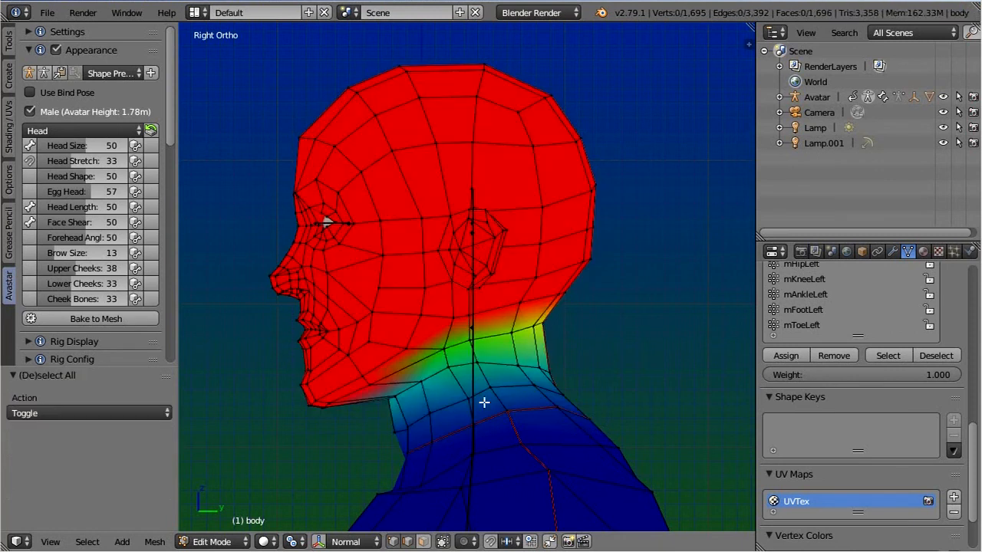
pyautogui.moveTo(276, 376)
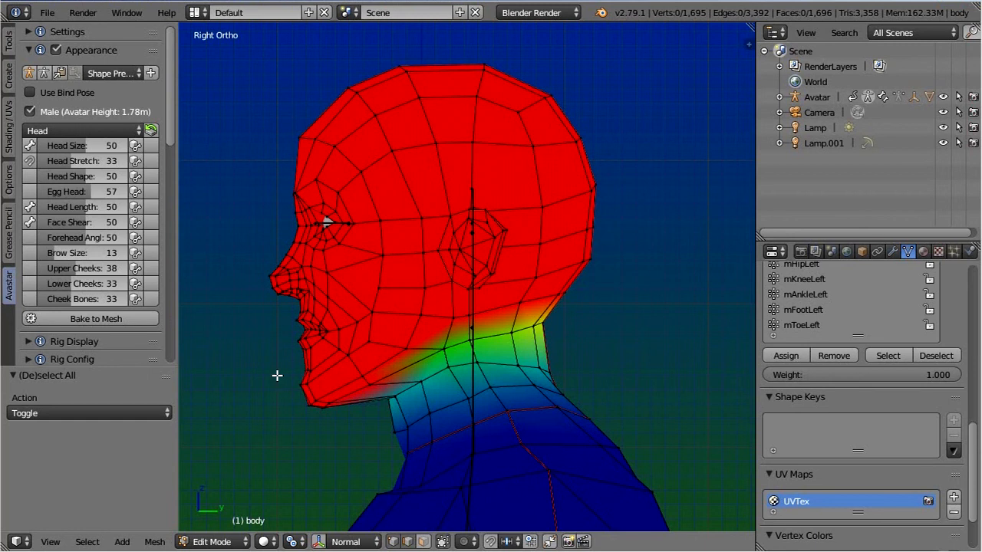
pyautogui.click(212, 542)
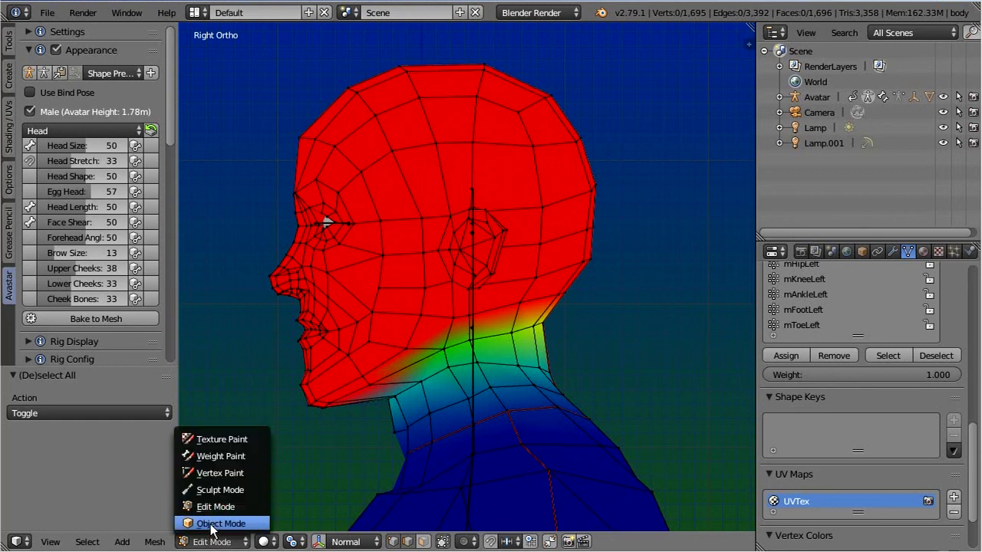
# Switch the body mesh from Edit Mode back to Object Mode
pyautogui.click(220, 523)
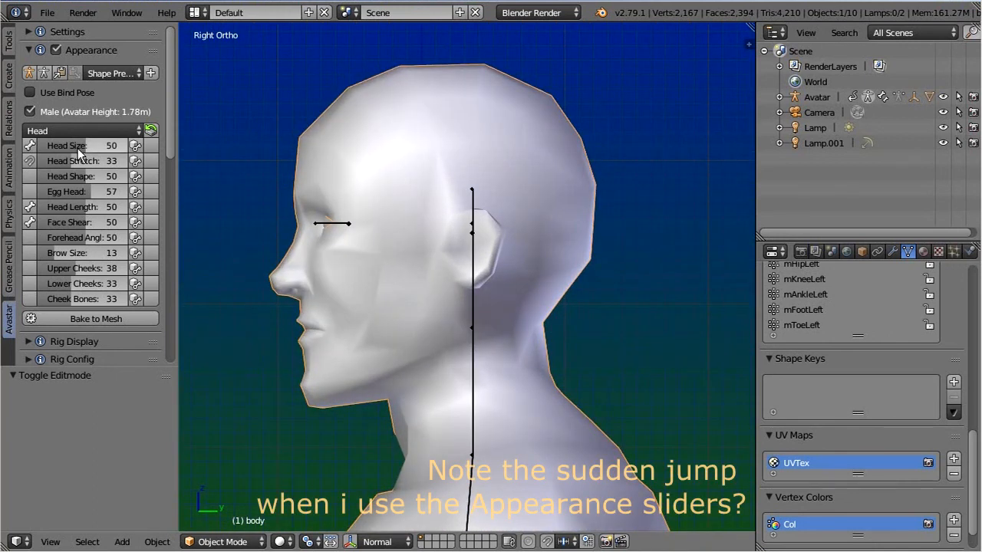
pyautogui.moveTo(69, 146)
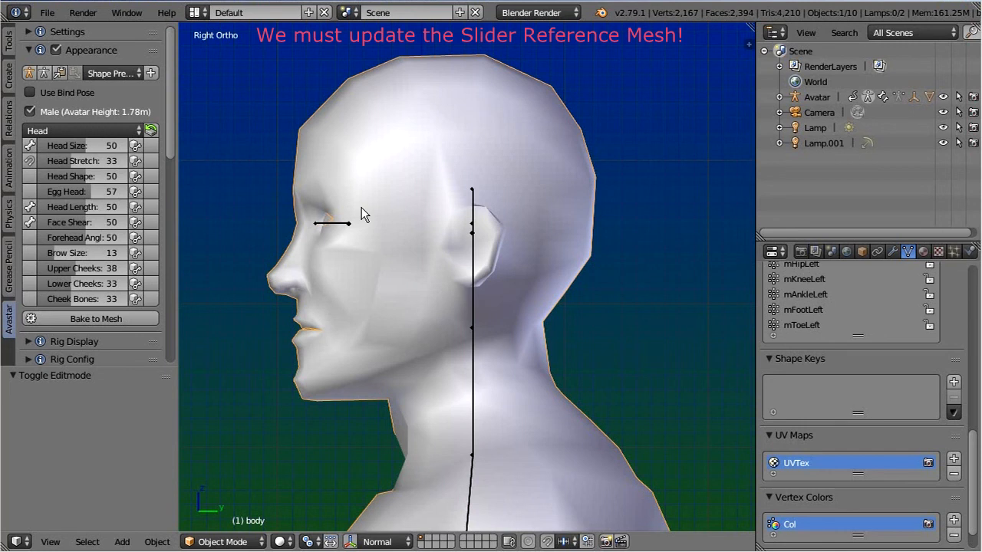
# Rebind to update the slider reference, test Head Size, and switch shading to Texture
pyautogui.press('ctrl+z')
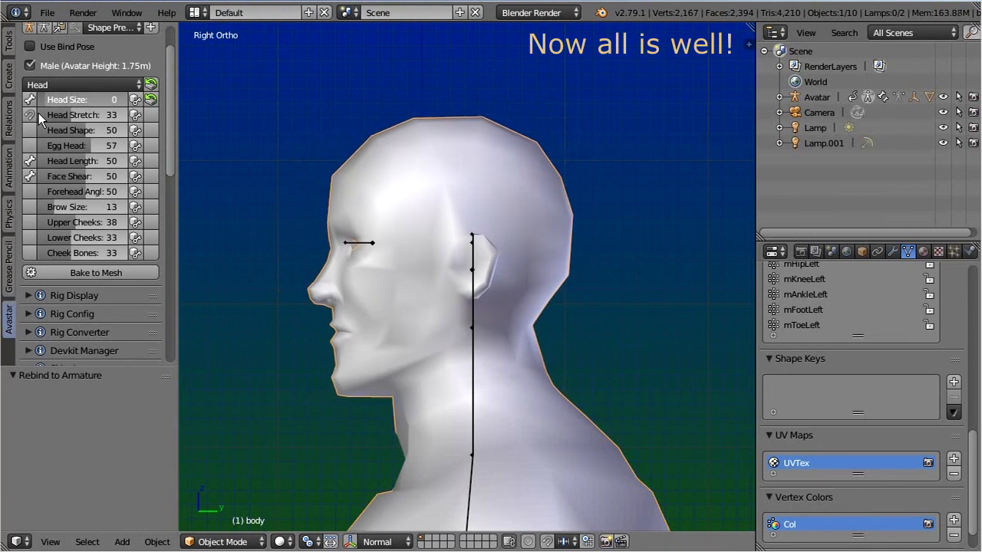
pyautogui.moveTo(76, 99); pyautogui.dragTo(115, 99)
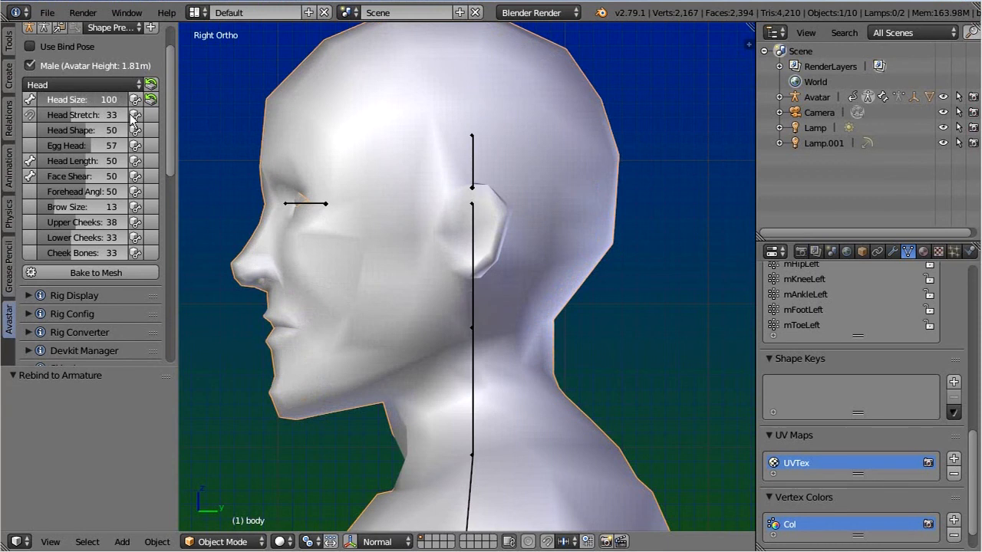
pyautogui.moveTo(111, 99); pyautogui.dragTo(61, 99)
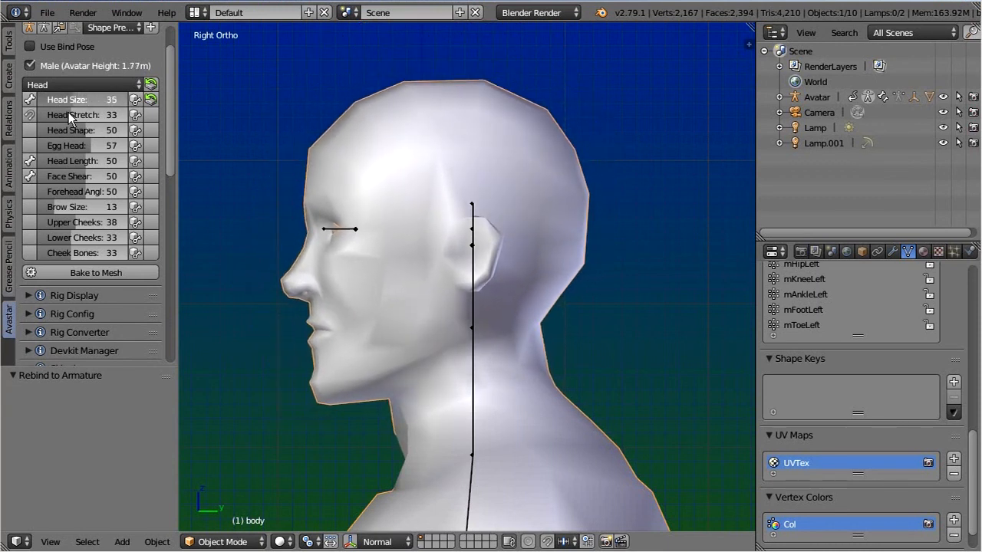
pyautogui.moveTo(69, 99); pyautogui.dragTo(123, 98)
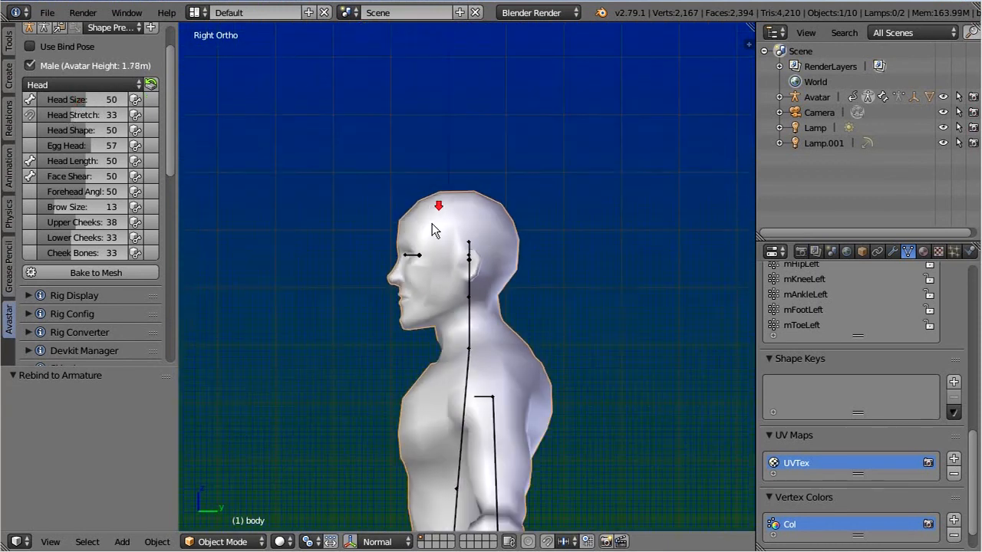
pyautogui.click(282, 541)
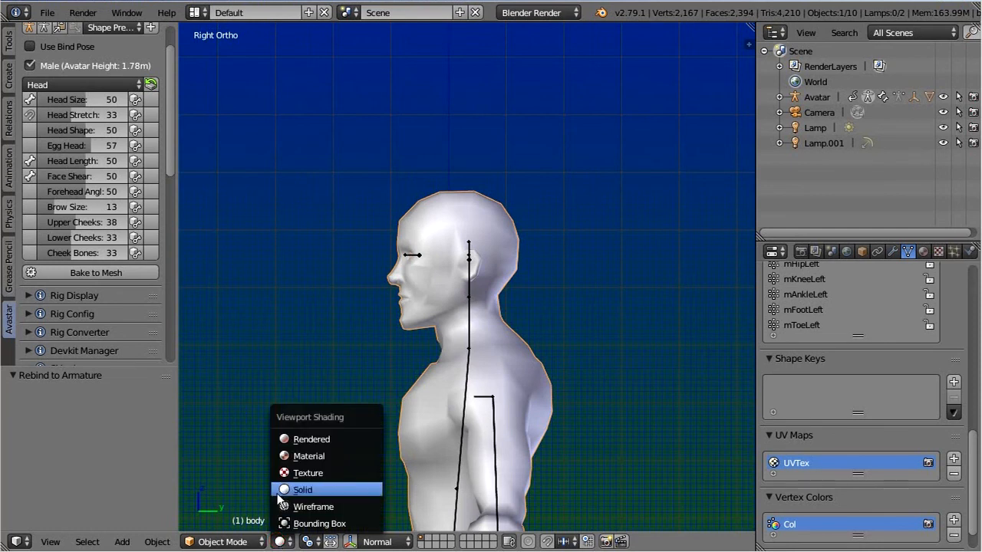
pyautogui.click(308, 472)
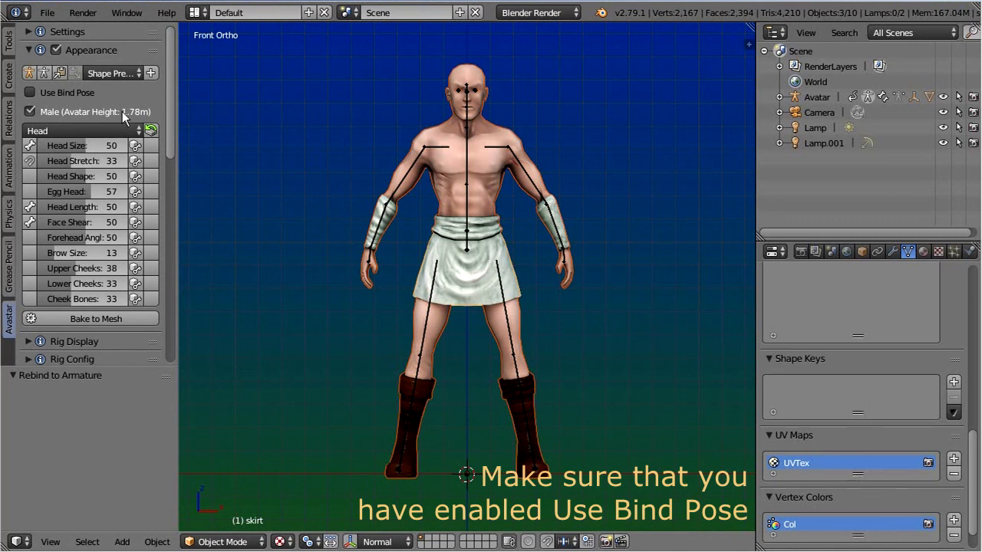
# Enable Use Bind Pose in the Avastar Appearance panel
pyautogui.click(31, 92)
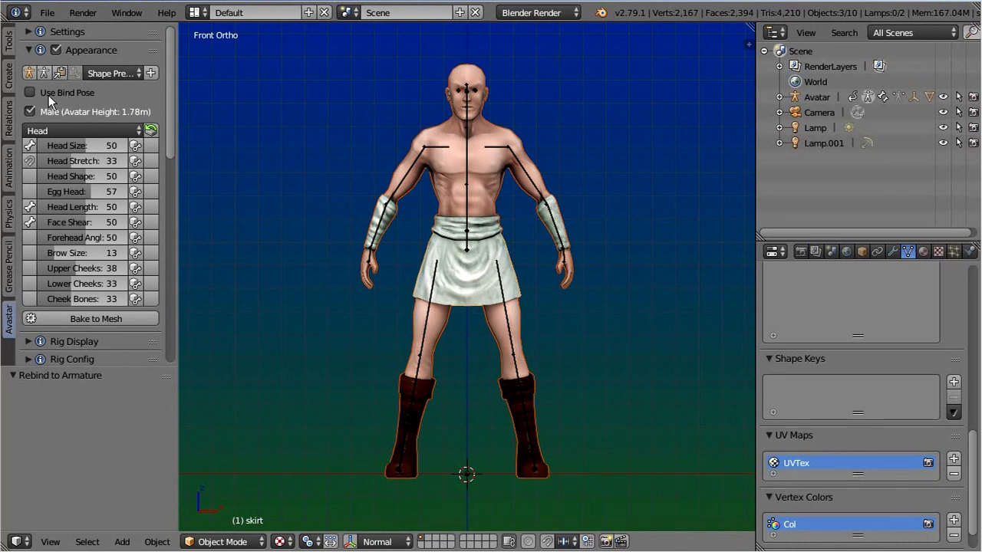
pyautogui.click(30, 92)
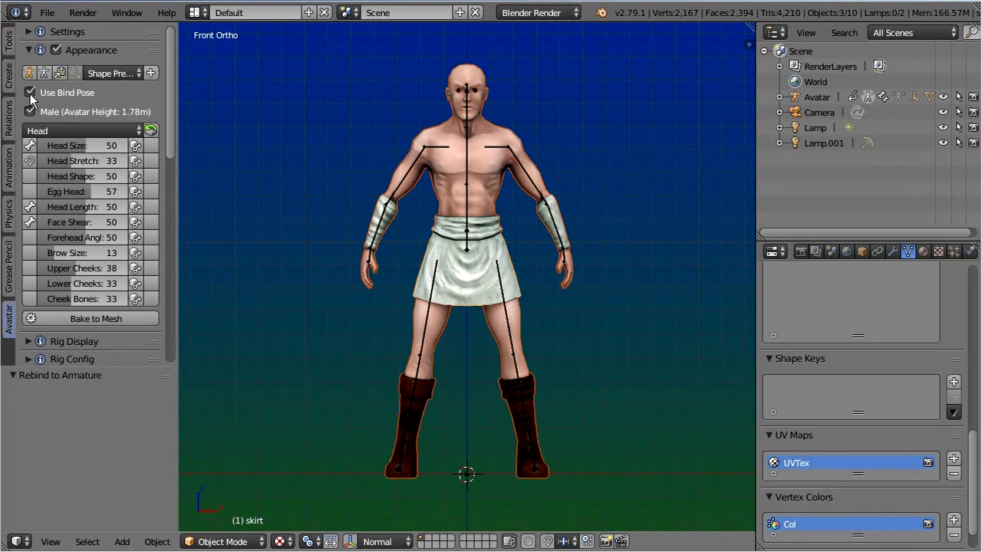
pyautogui.moveTo(250, 103)
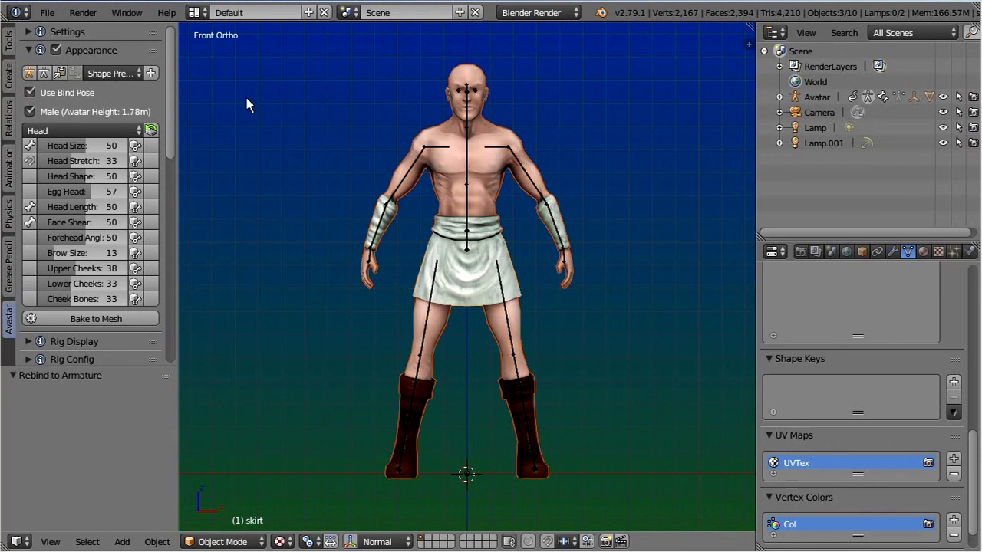
pyautogui.click(47, 12)
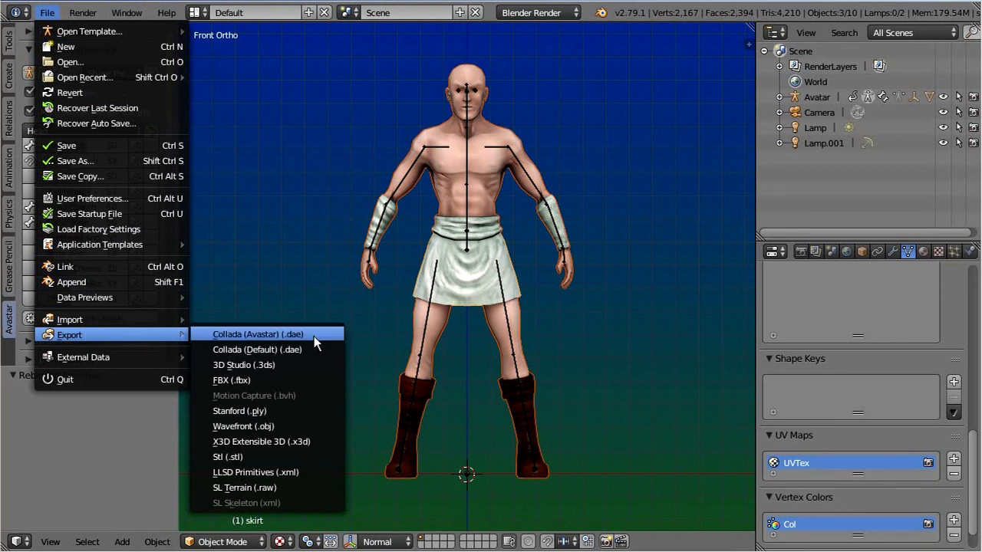
# Start the Collada (Avastar) export of shaolin-2.dae and verify Use Bind Pose under Advanced
pyautogui.click(257, 333)
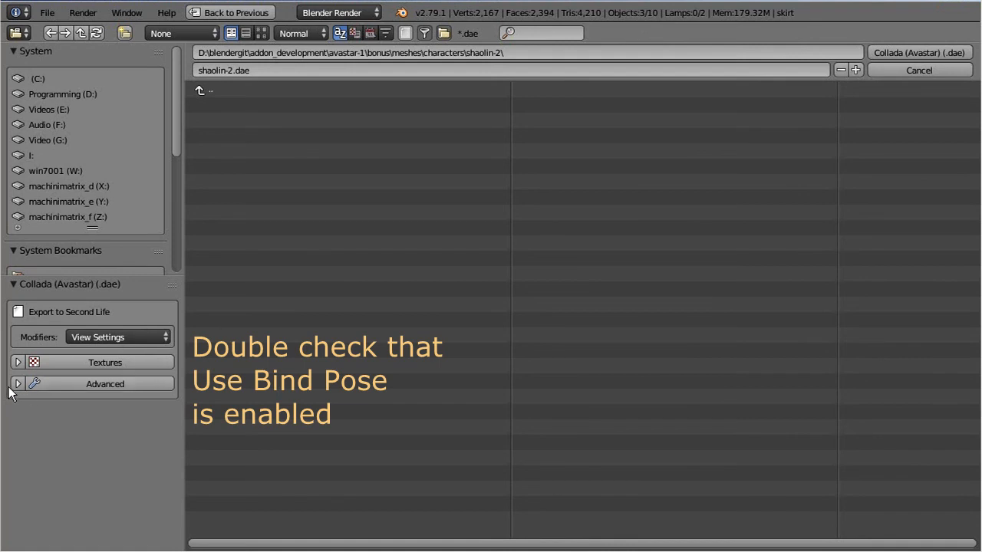
pyautogui.click(104, 384)
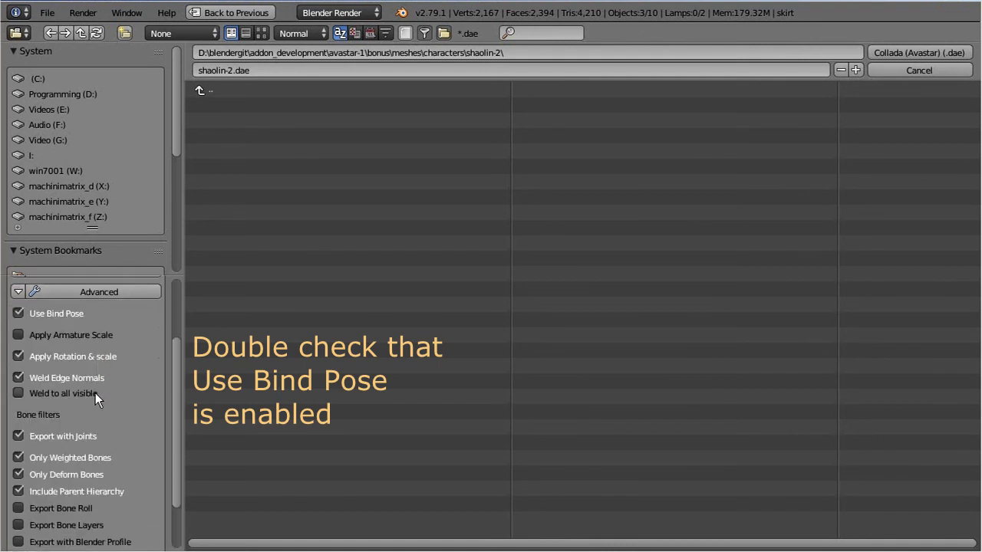
pyautogui.moveTo(52, 322)
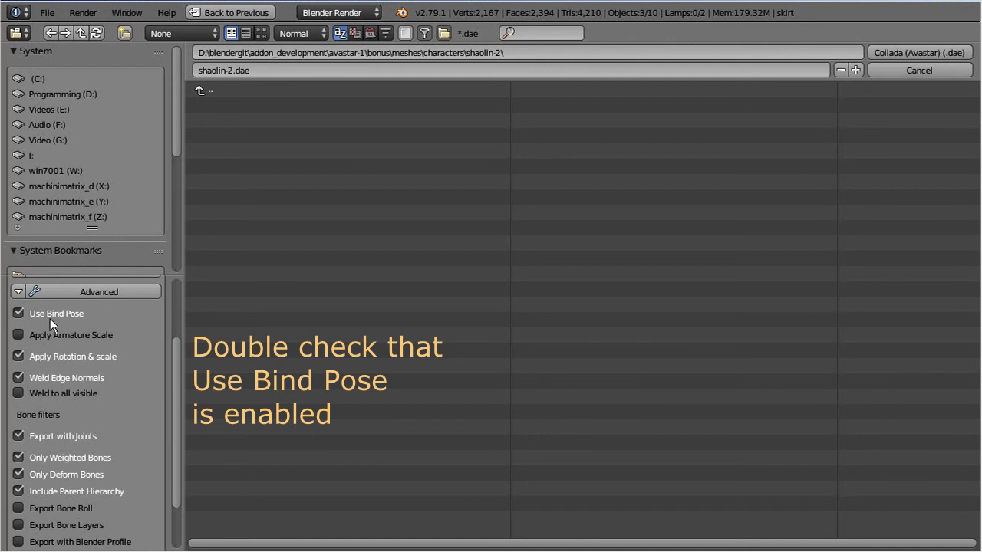